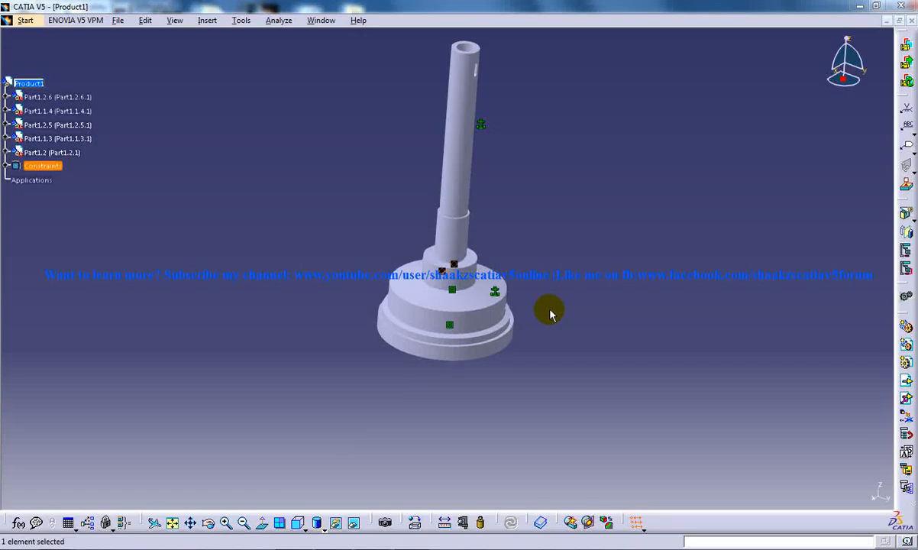
mouse_move(385, 221)
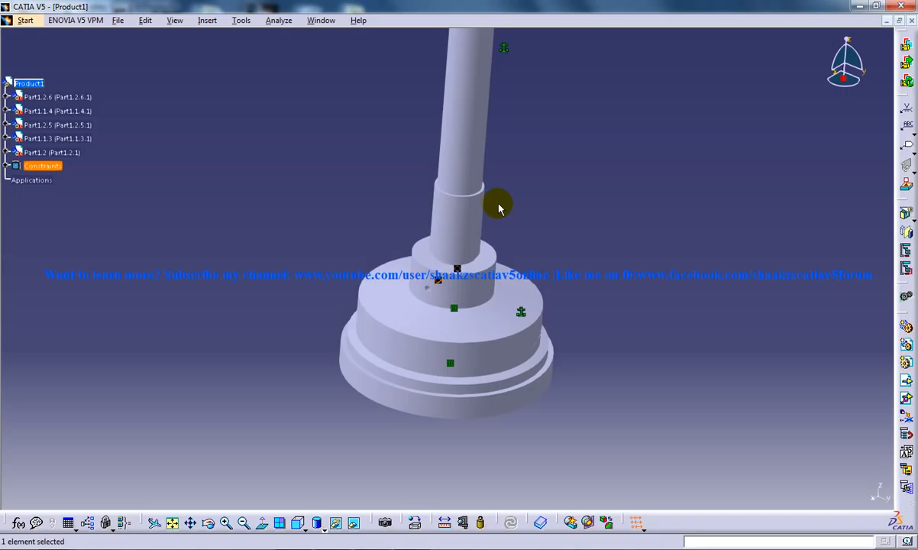
mouse_move(409, 232)
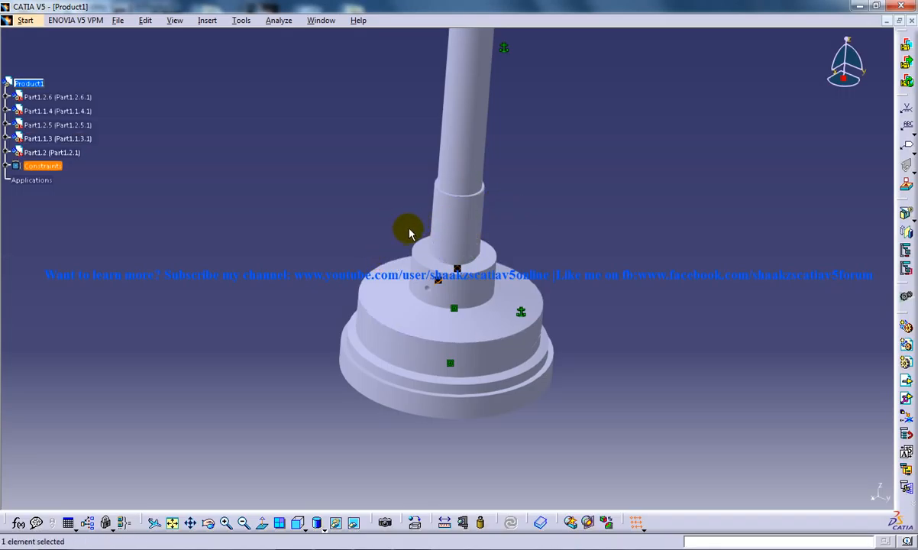
- Insert the pin with positioning and Smart Move its axis onto the spindle's cross-hole, then begin free manipulation
click(176, 20)
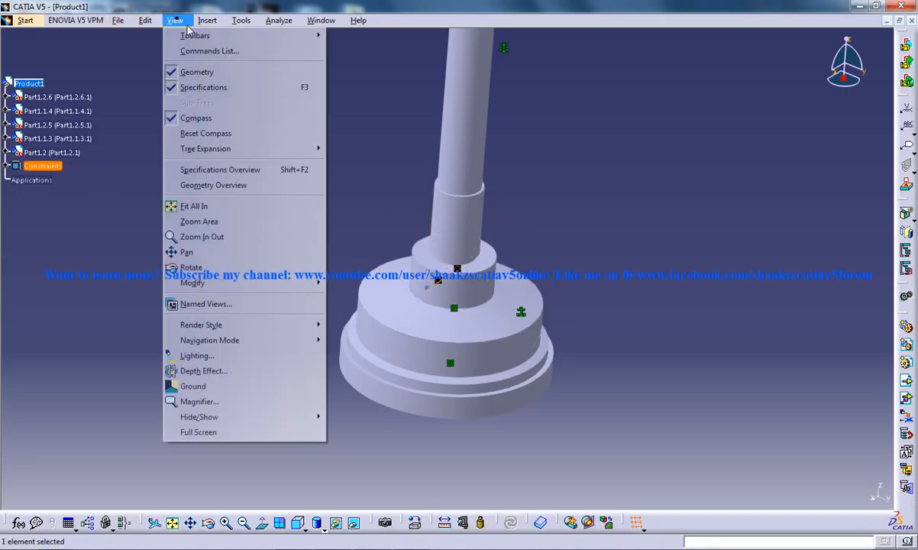
click(208, 20)
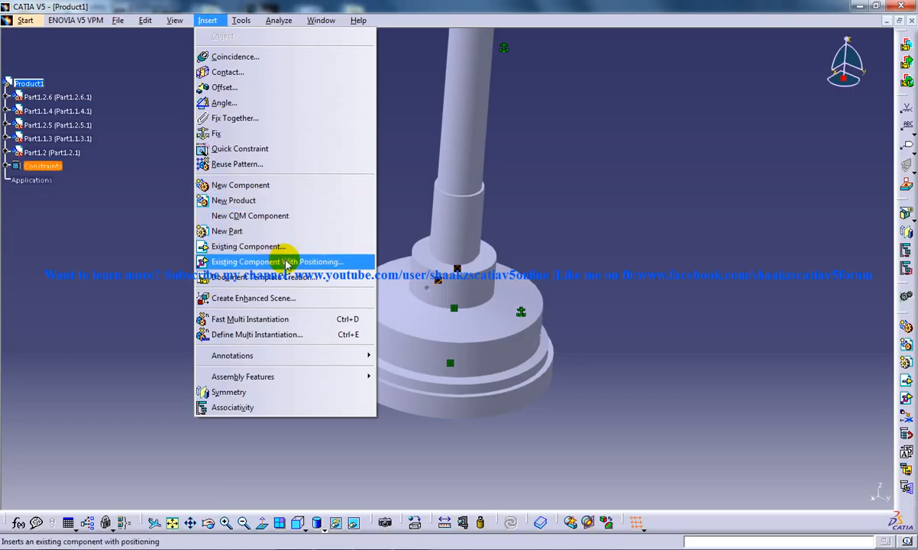
click(278, 261)
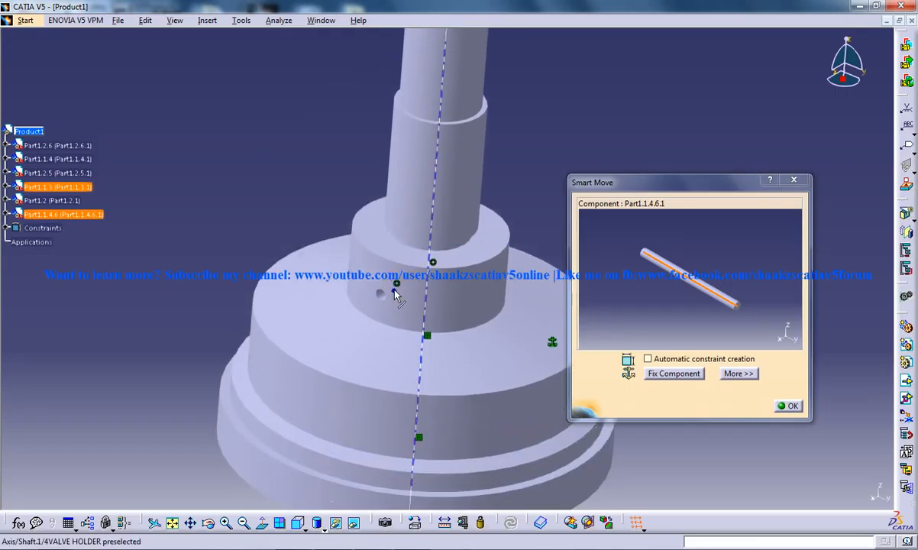
drag(397, 293, 365, 328)
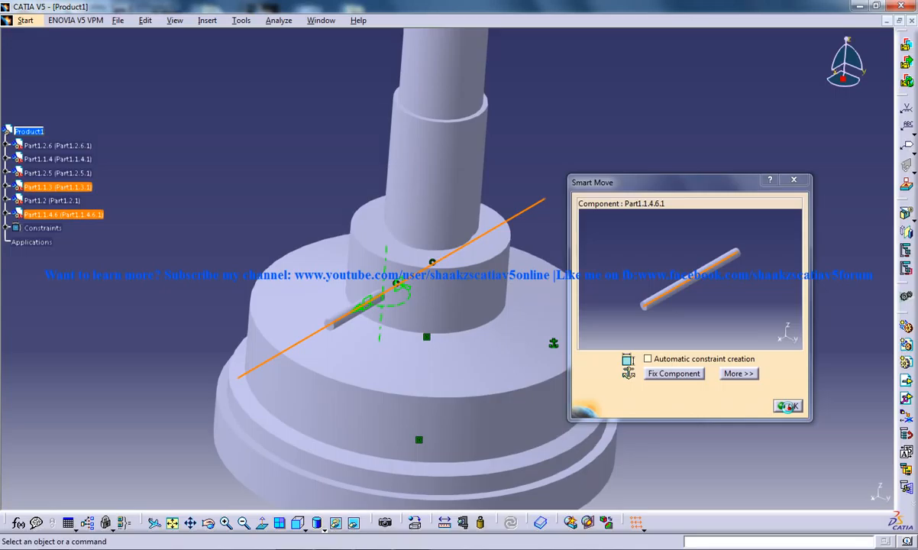
click(145, 19)
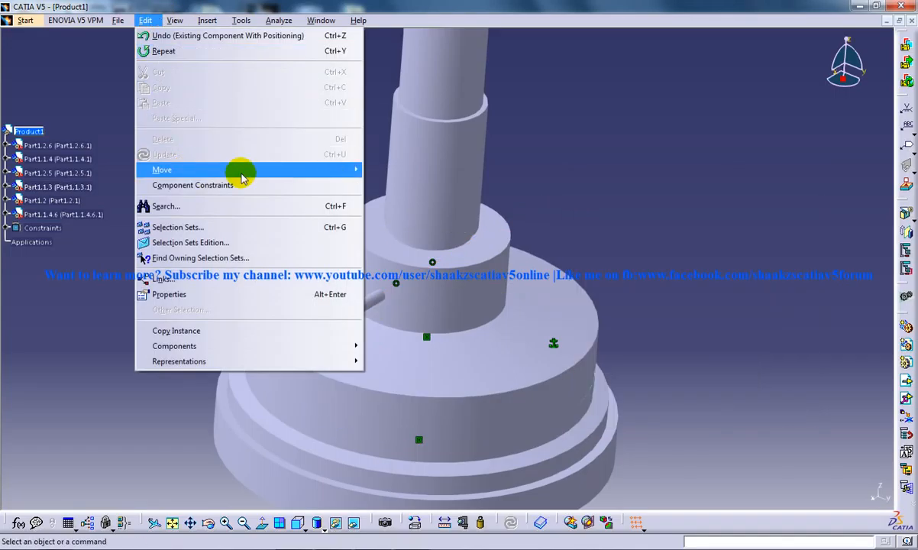
click(162, 170)
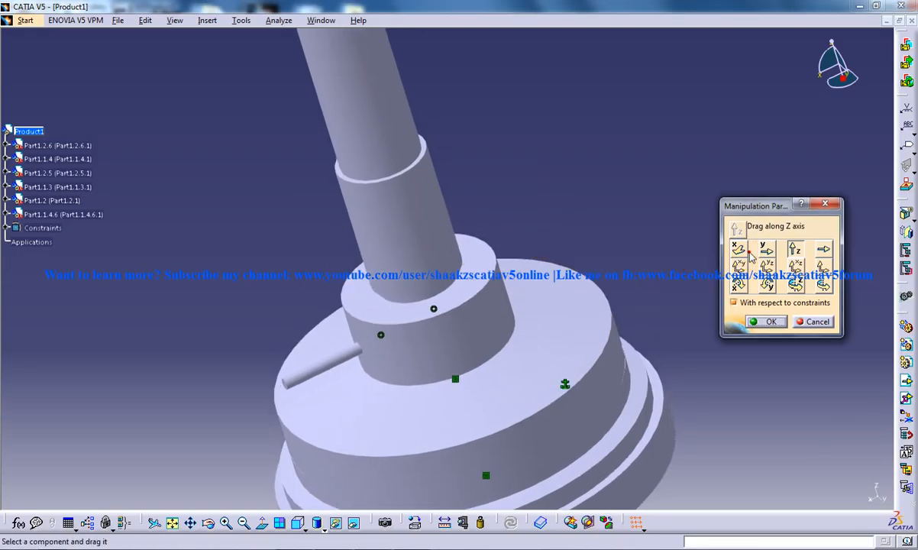
click(736, 247)
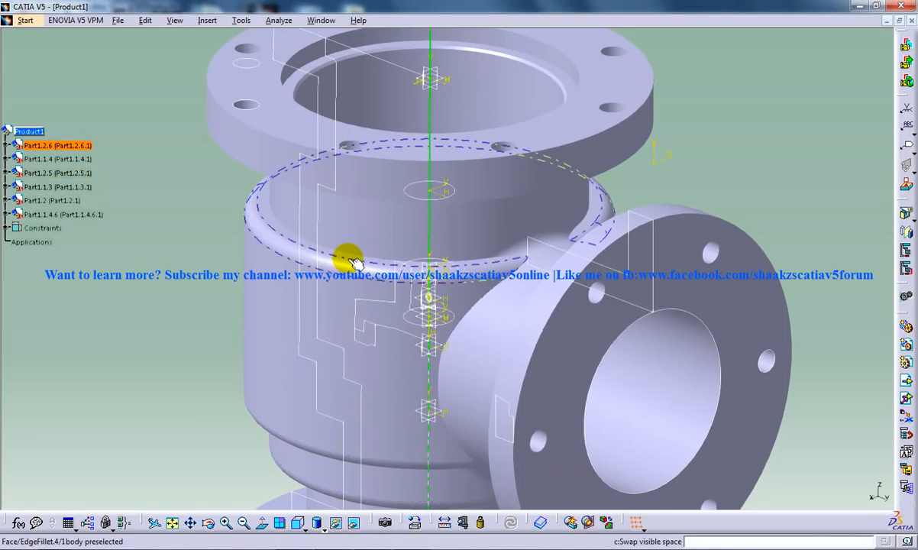
click(357, 522)
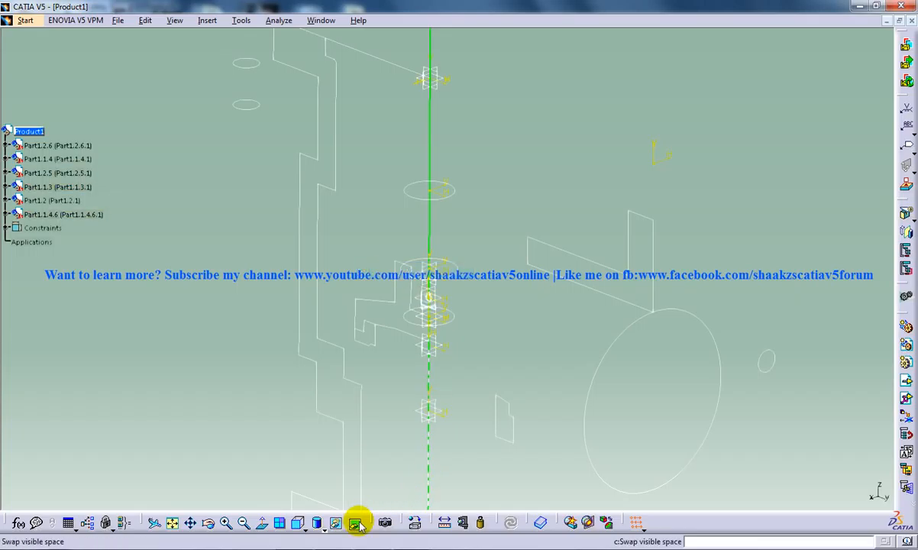
click(354, 522)
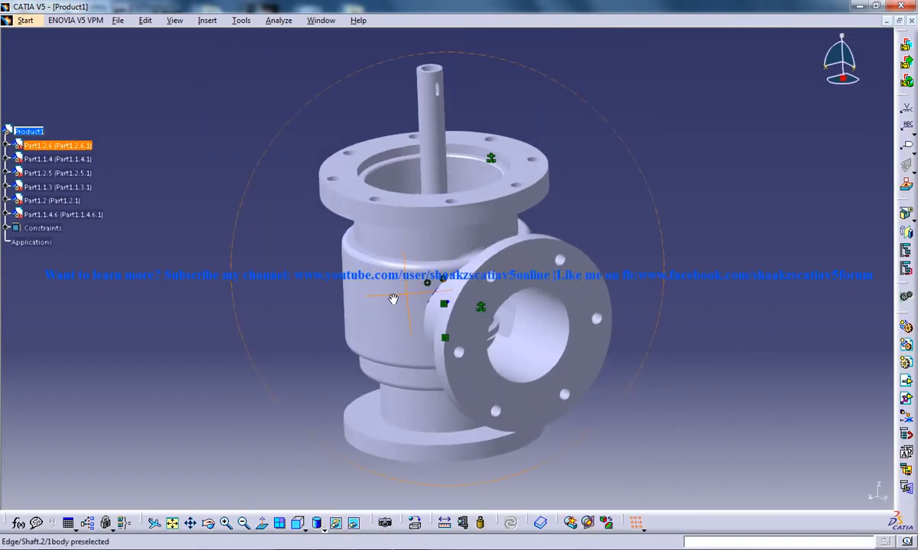
drag(394, 297, 316, 216)
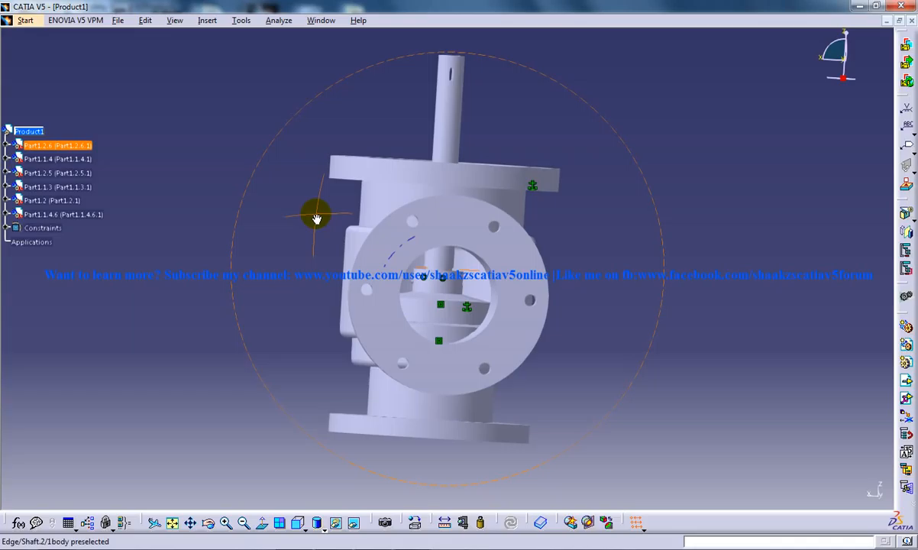
drag(316, 217, 473, 319)
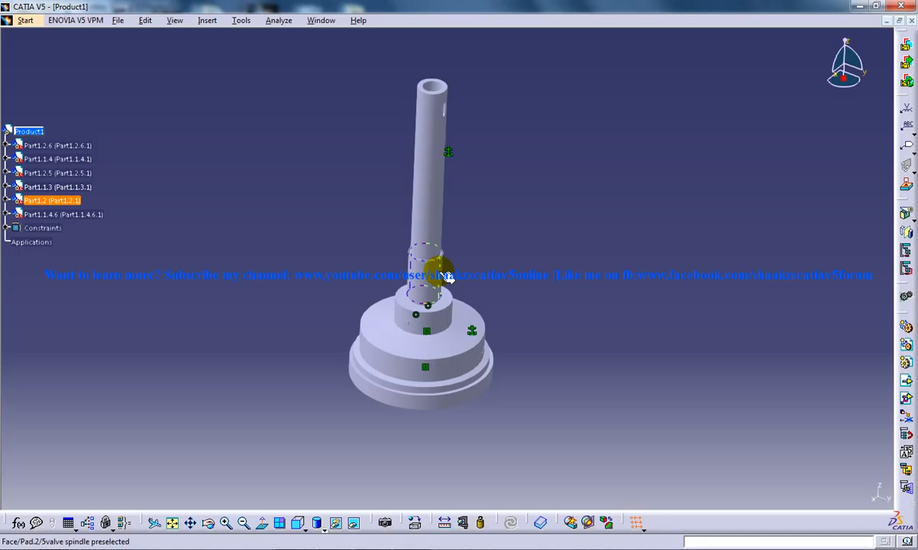
- Swap to hidden space and show the valve body again so it surrounds the spindle
click(351, 522)
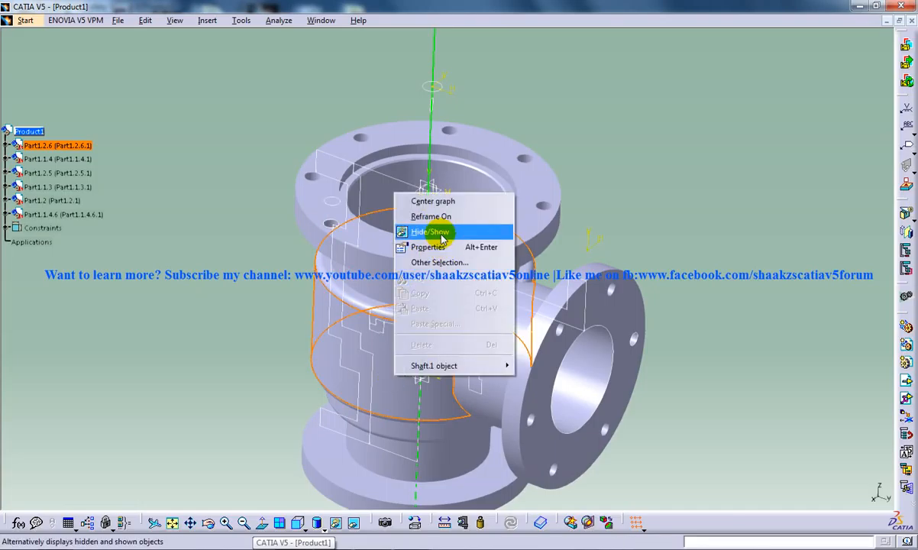
click(429, 232)
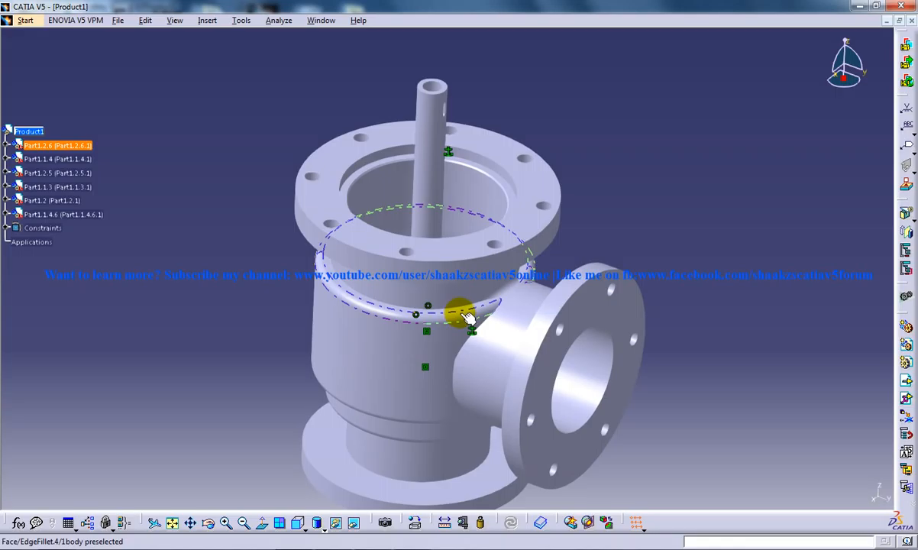
click(208, 20)
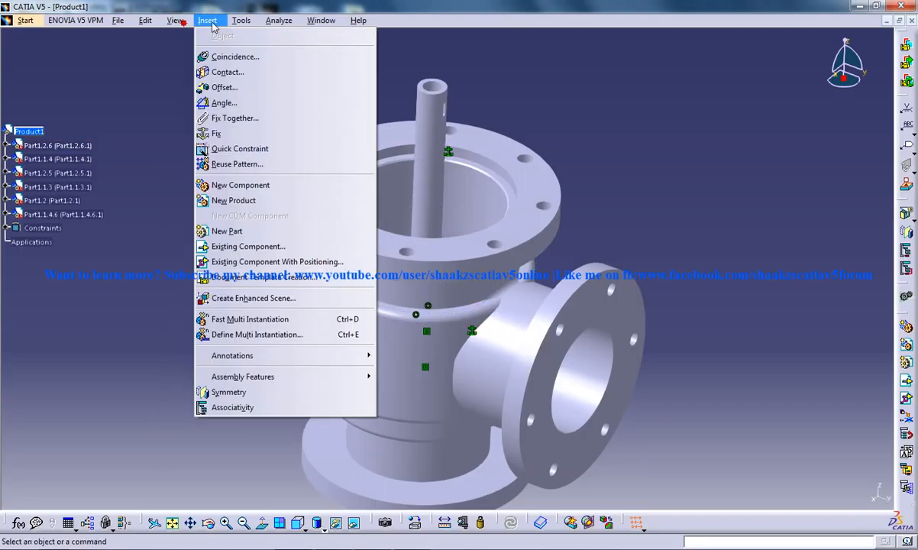
- Insert the cover with its central bore coaxial to the spindle and drag it up along Z above the body flange
click(247, 246)
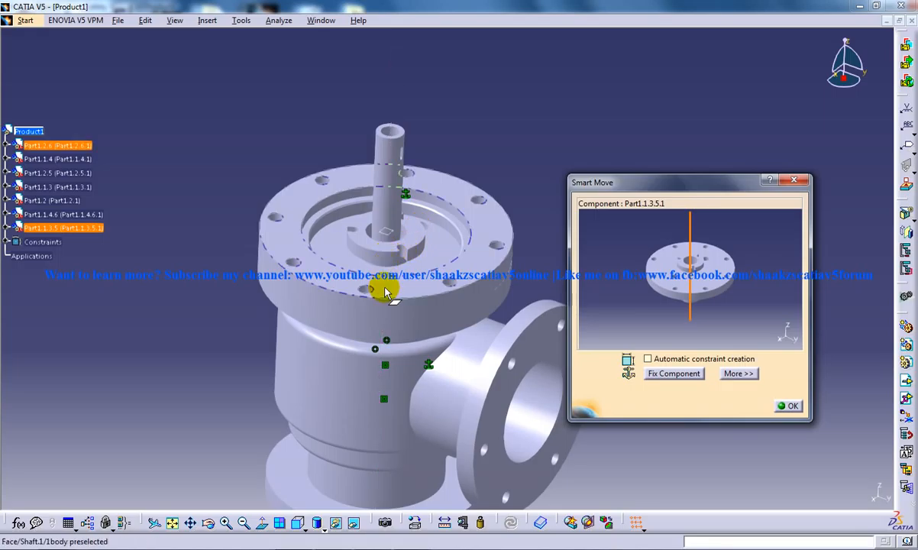
click(385, 290)
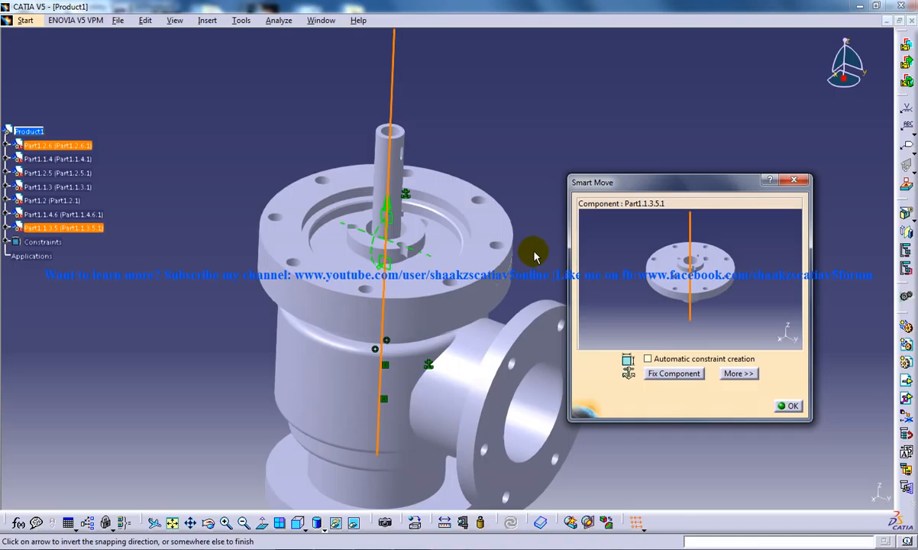
mouse_move(531, 254)
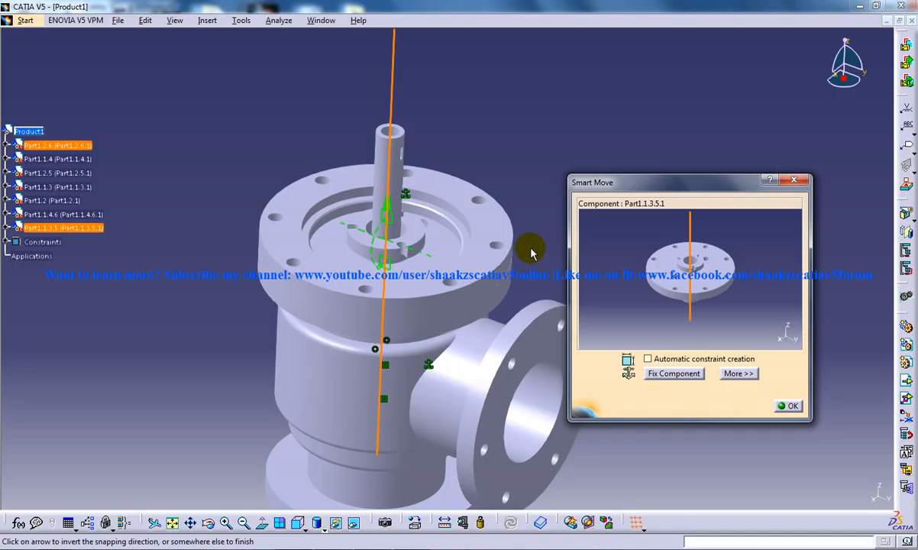
click(793, 406)
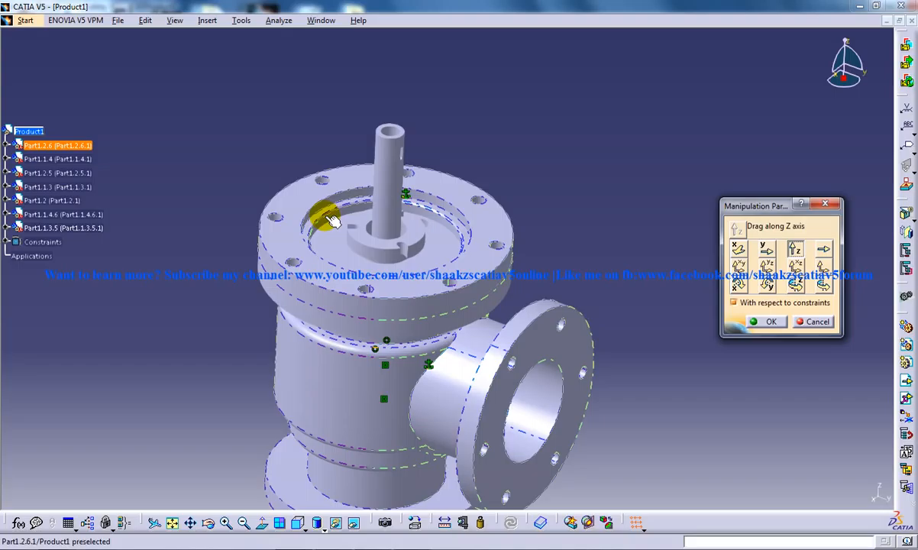
drag(333, 221, 342, 123)
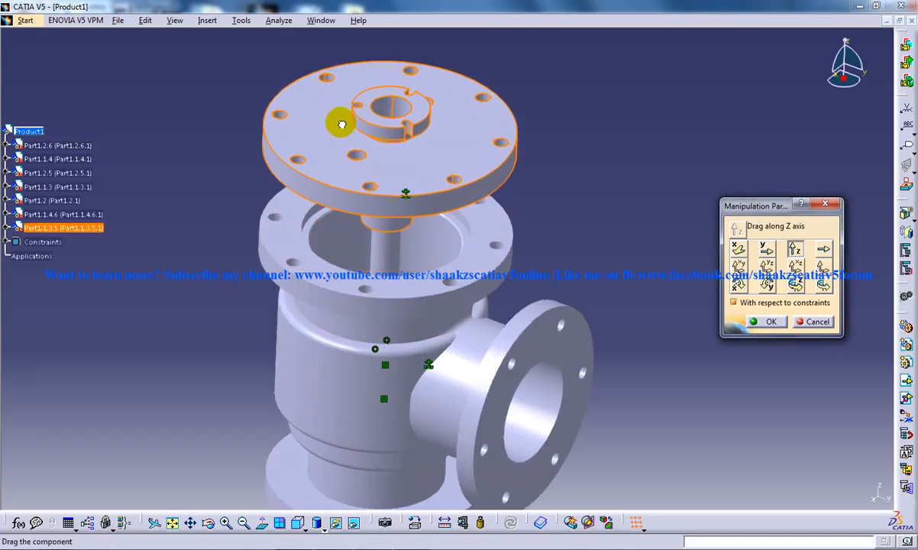
drag(342, 123, 403, 173)
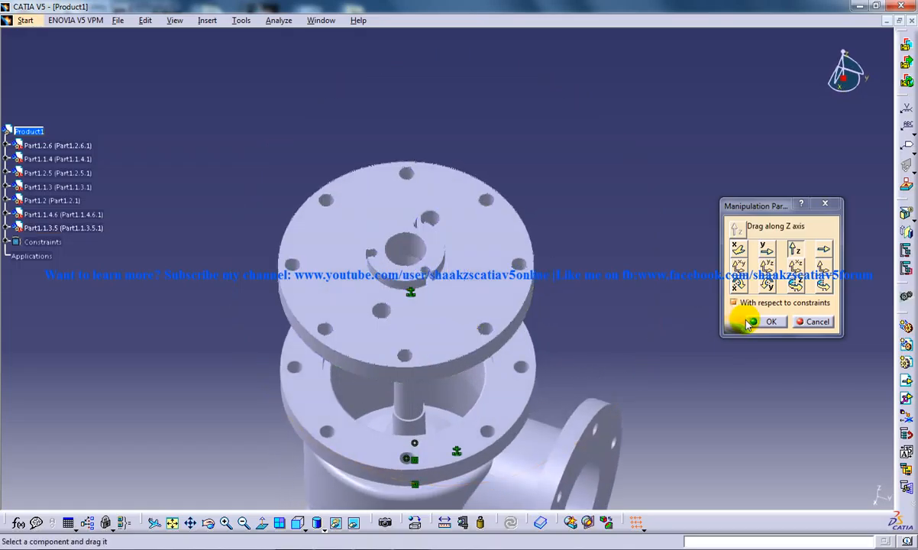
- Constrain and move the cover down onto the valve body's upper flange with its bolt holes aligned
click(208, 20)
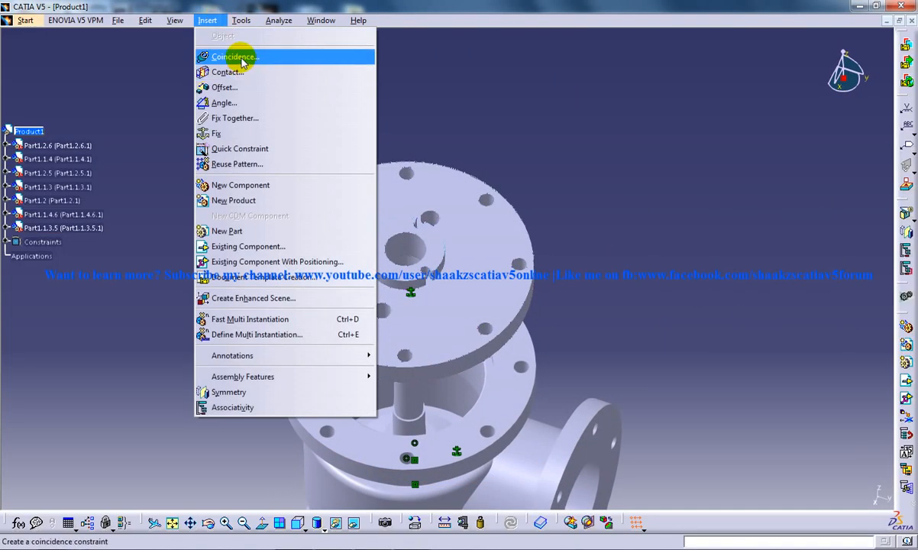
click(235, 56)
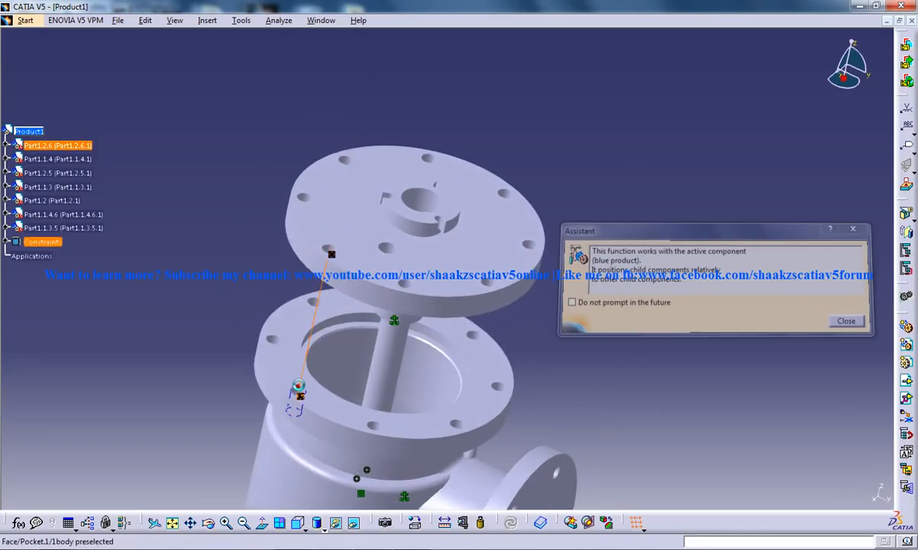
click(145, 20)
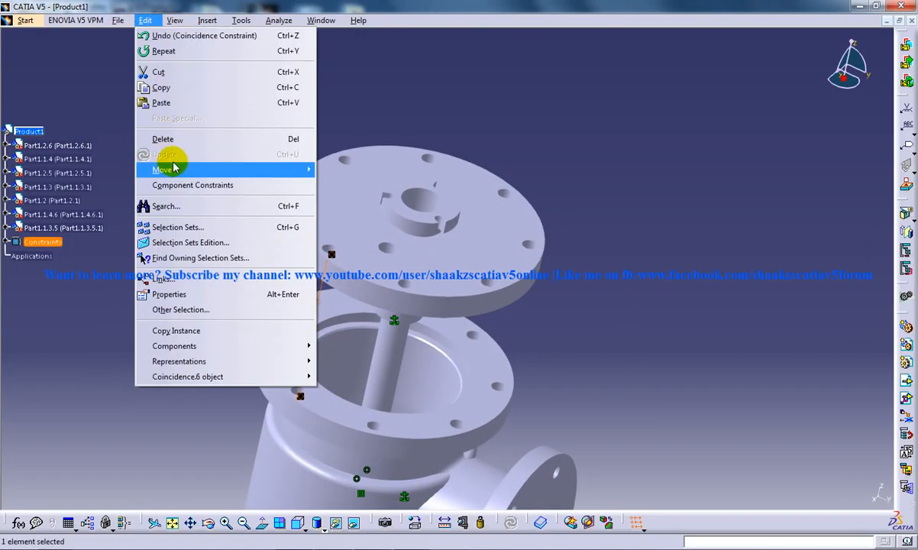
click(207, 20)
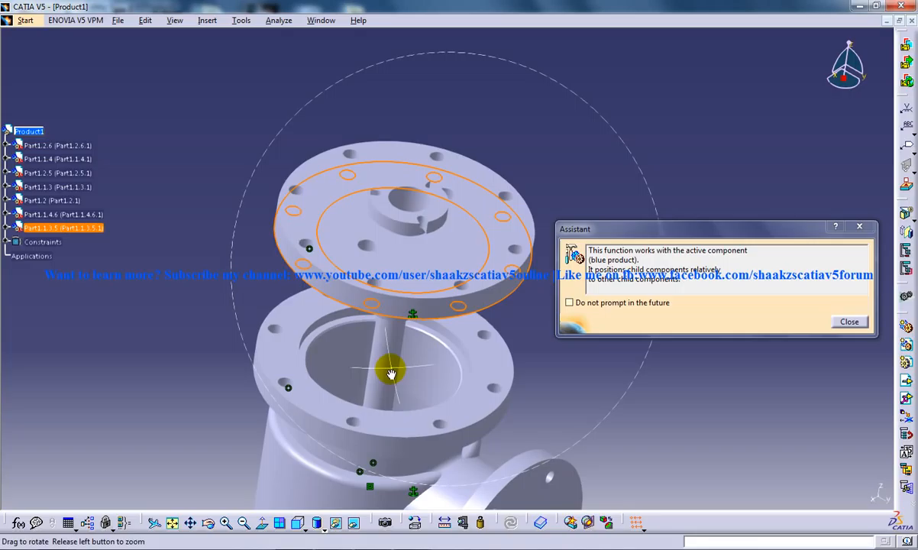
- Update the assembly with the new contact constraint and orbit to check the seated cover
click(145, 19)
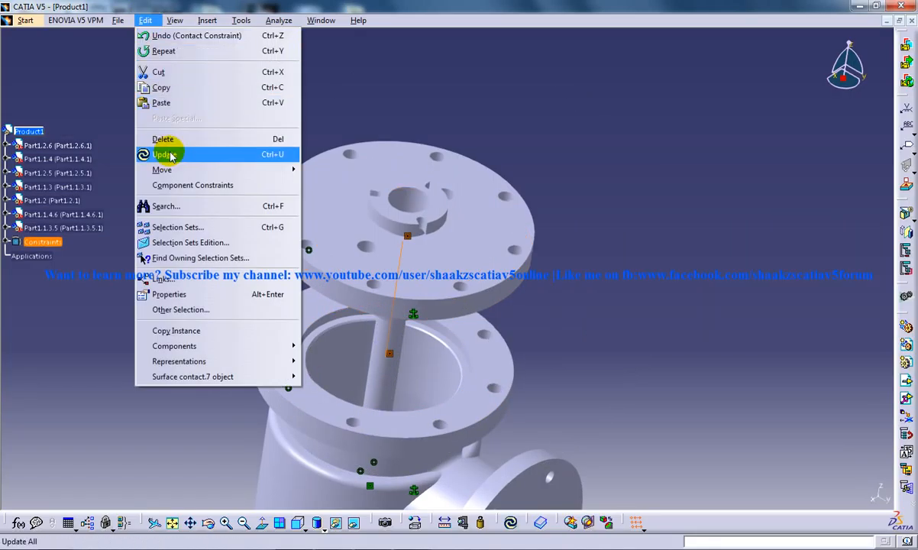
click(162, 154)
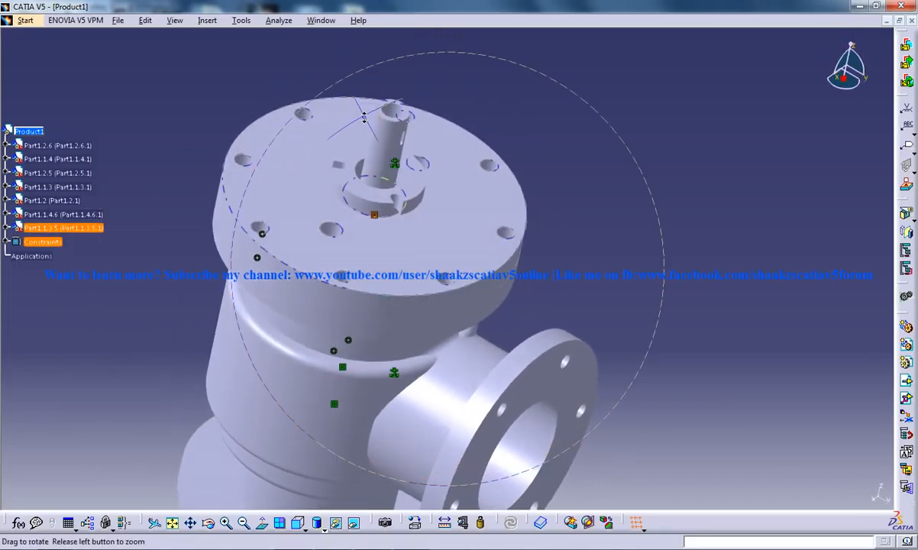
drag(363, 119, 297, 267)
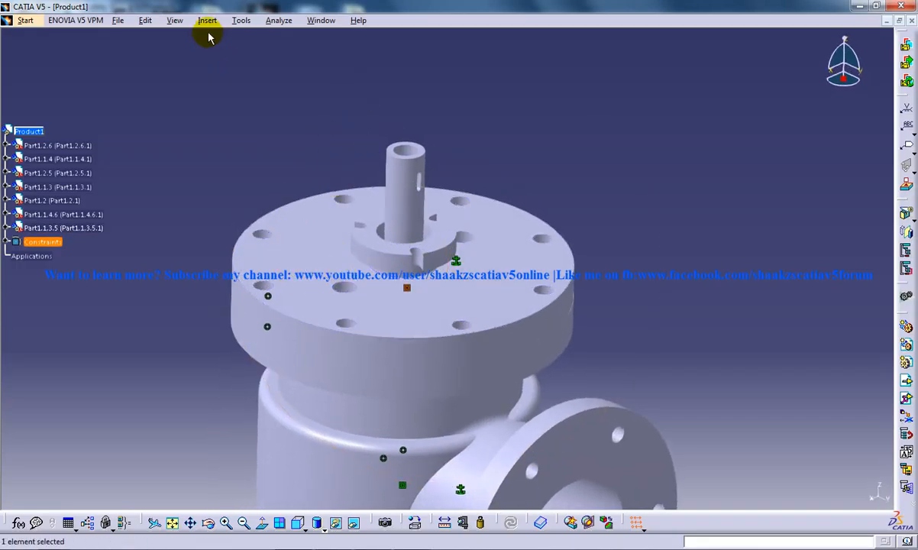
click(208, 20)
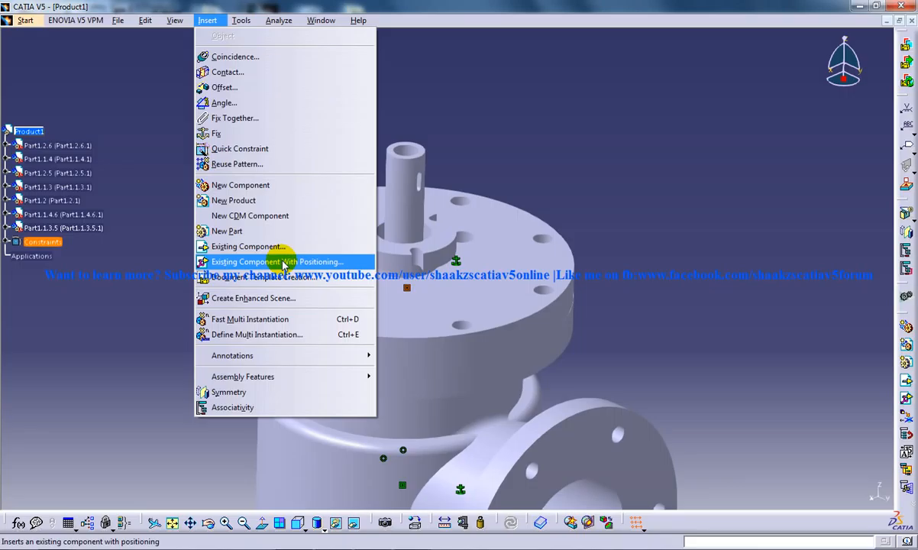
- Insert the 8hex bolt m20 part file with positioning at a cover flange hole
click(276, 261)
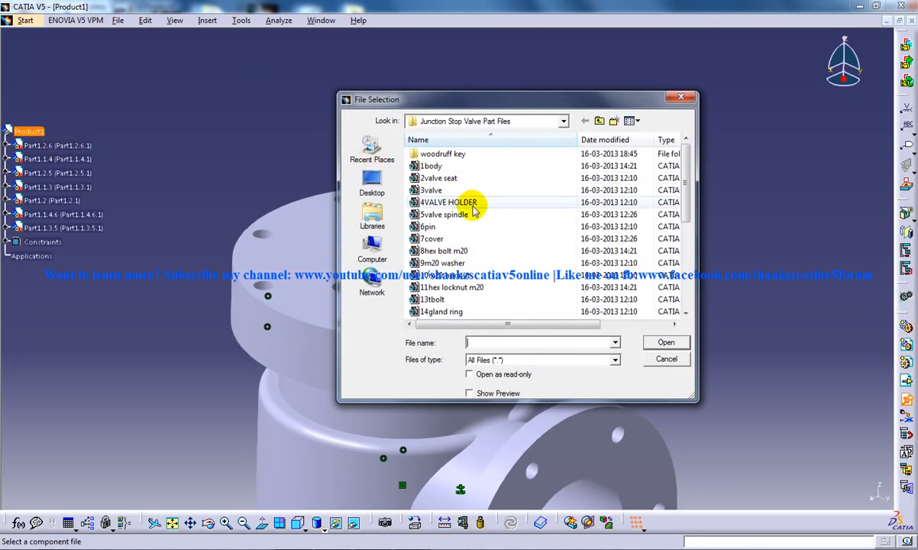
click(431, 239)
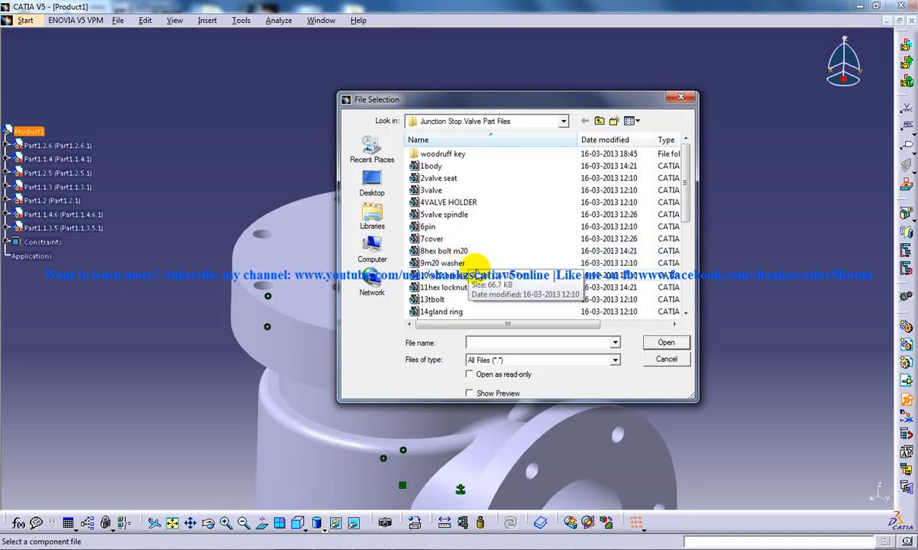
mouse_move(442, 263)
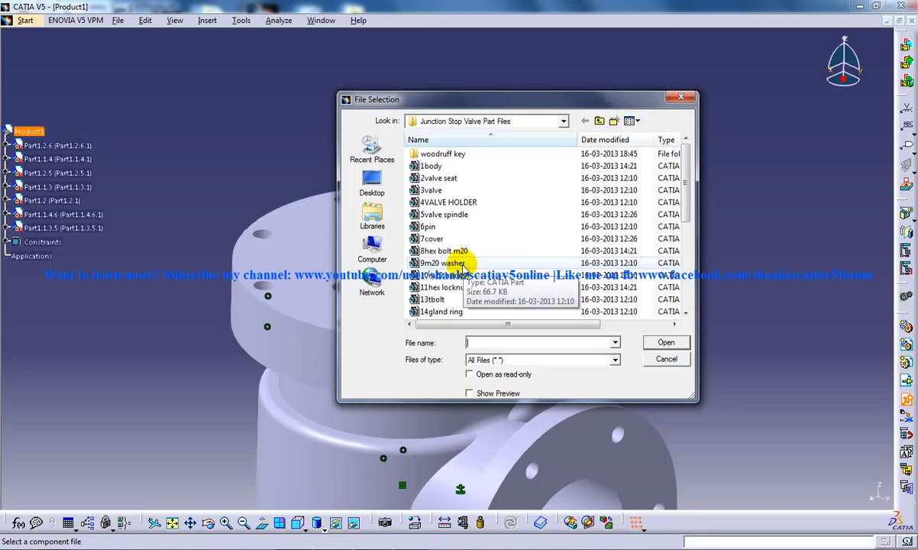
click(441, 251)
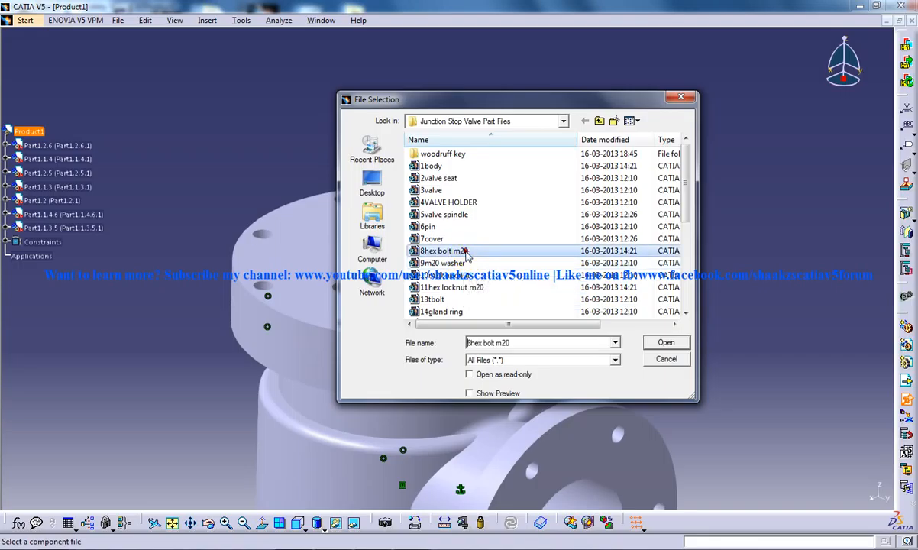
click(666, 342)
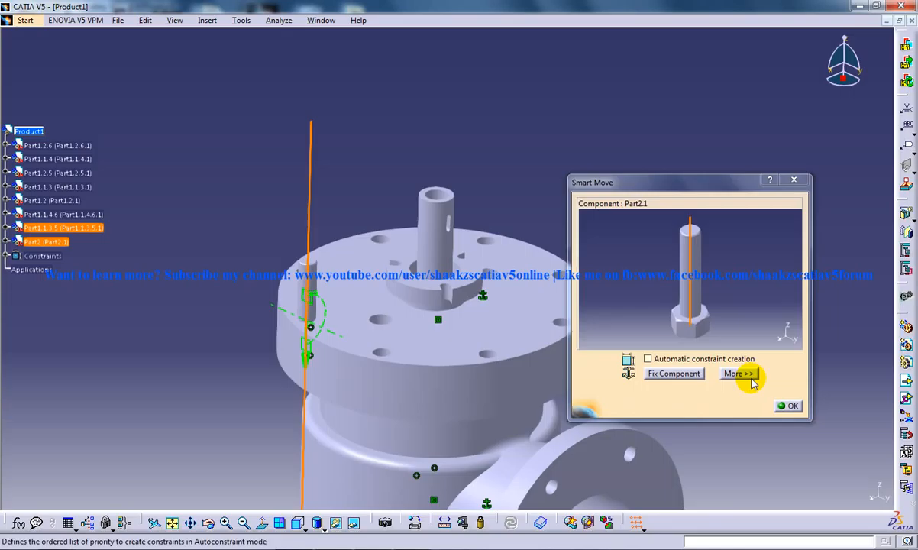
- Drag the hex bolt down along Z so it runs through the body and cover flanges, then reactivate the whole product
click(145, 20)
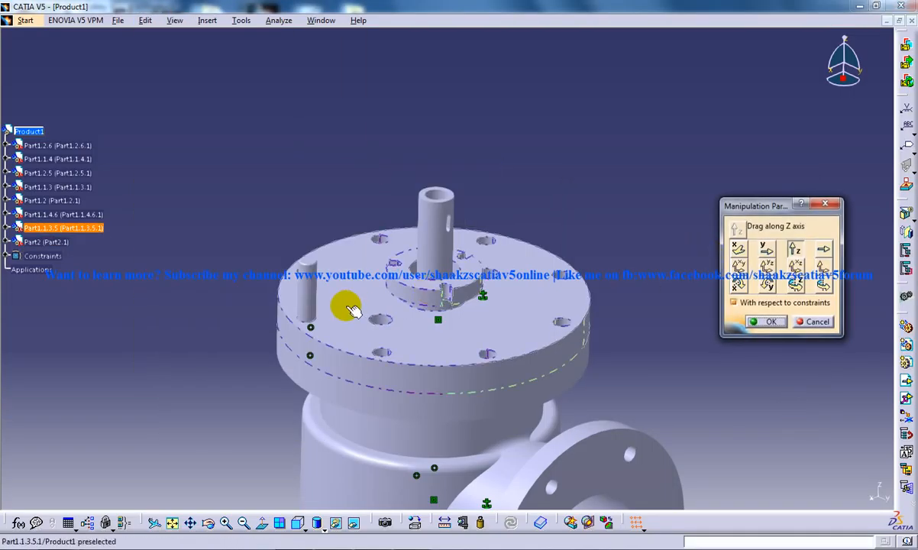
click(768, 320)
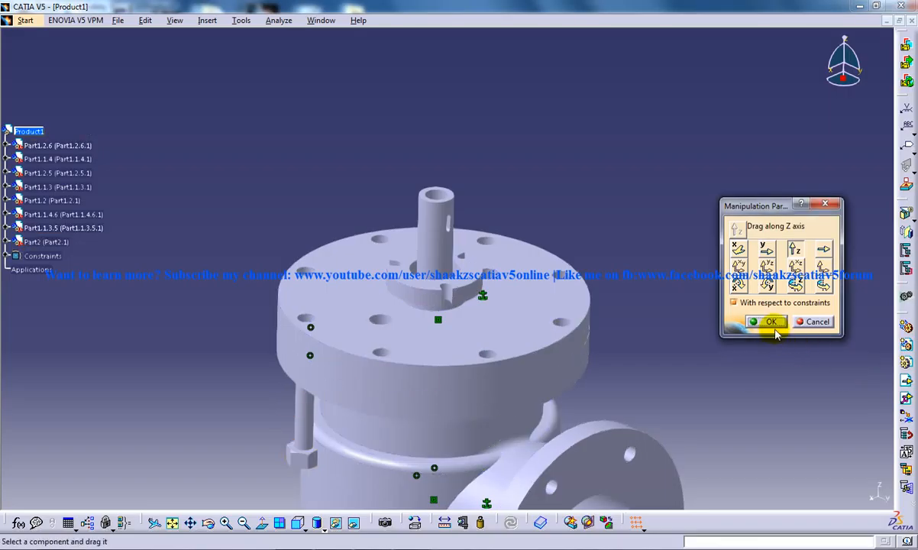
click(768, 321)
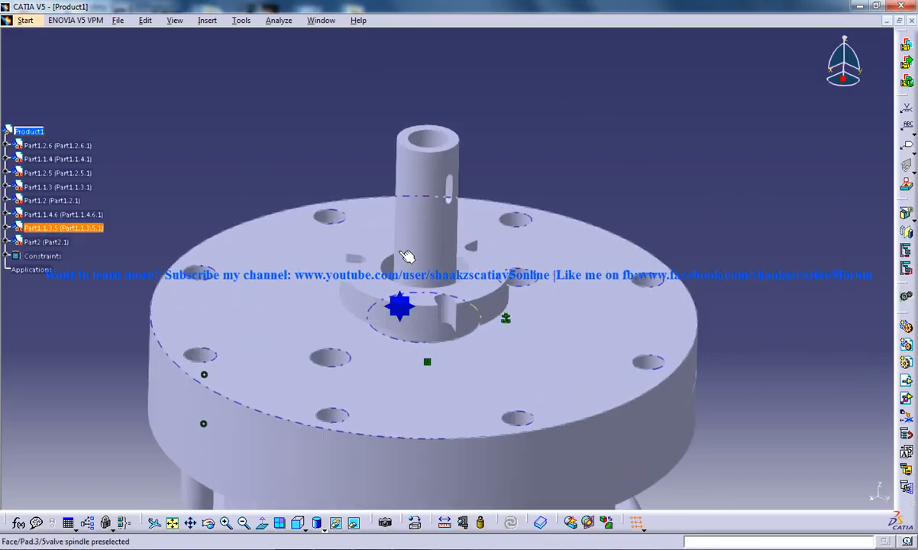
drag(404, 257, 326, 198)
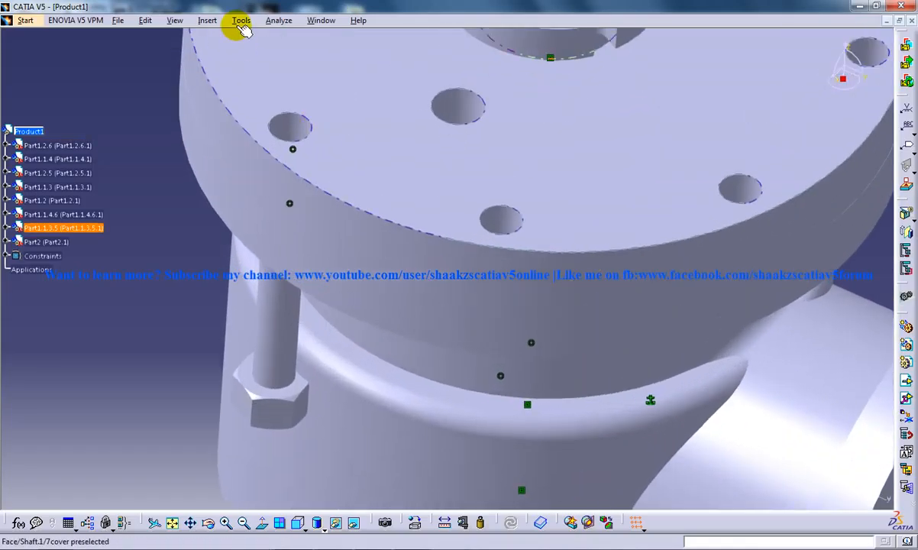
click(208, 19)
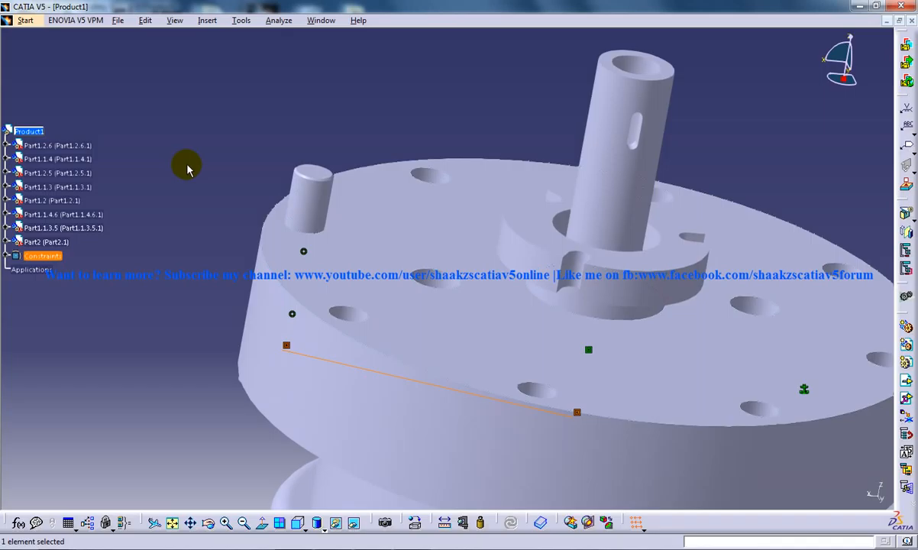
mouse_move(193, 75)
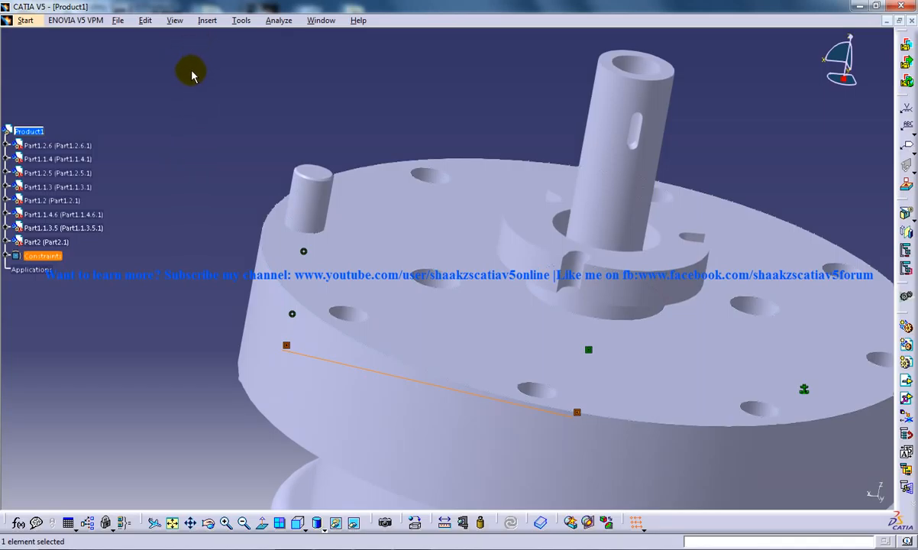
click(207, 19)
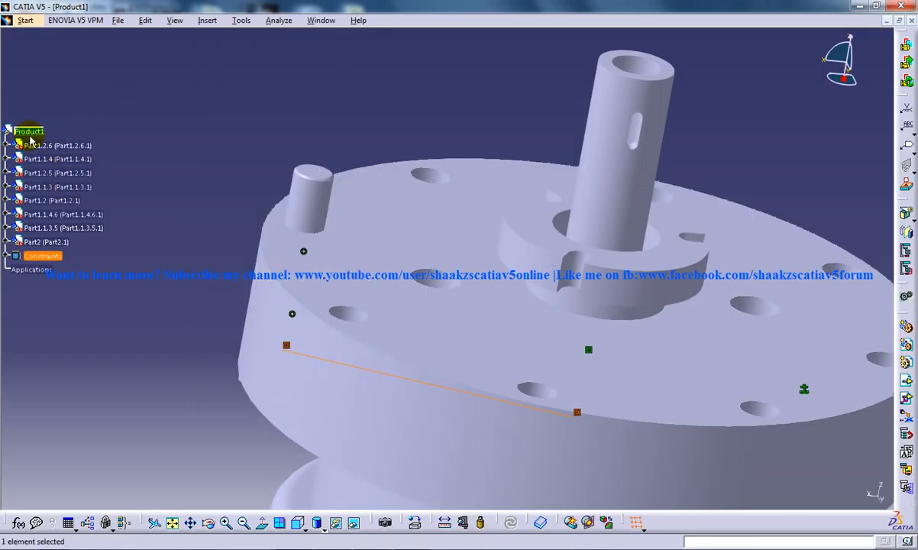
- Insert the m20 washer and snap it onto the bolt's top edge above the cover
click(208, 20)
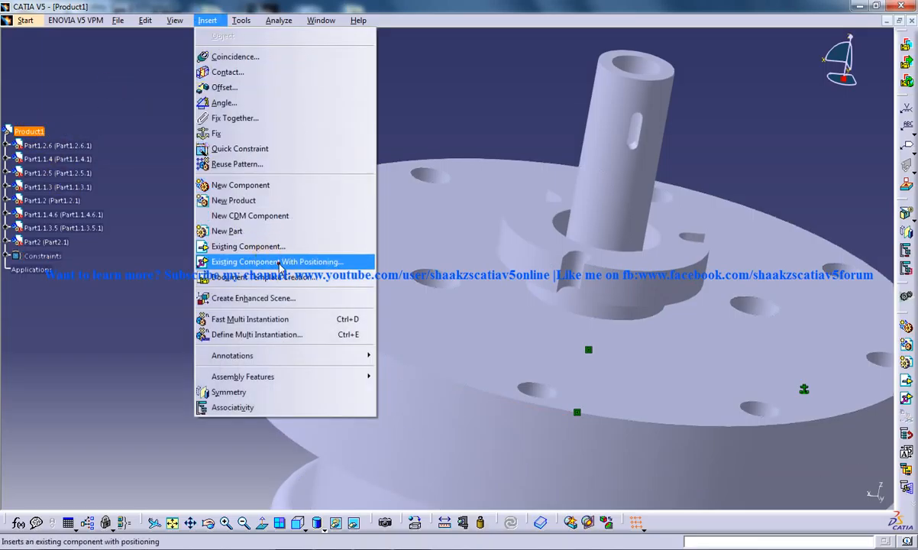
click(278, 261)
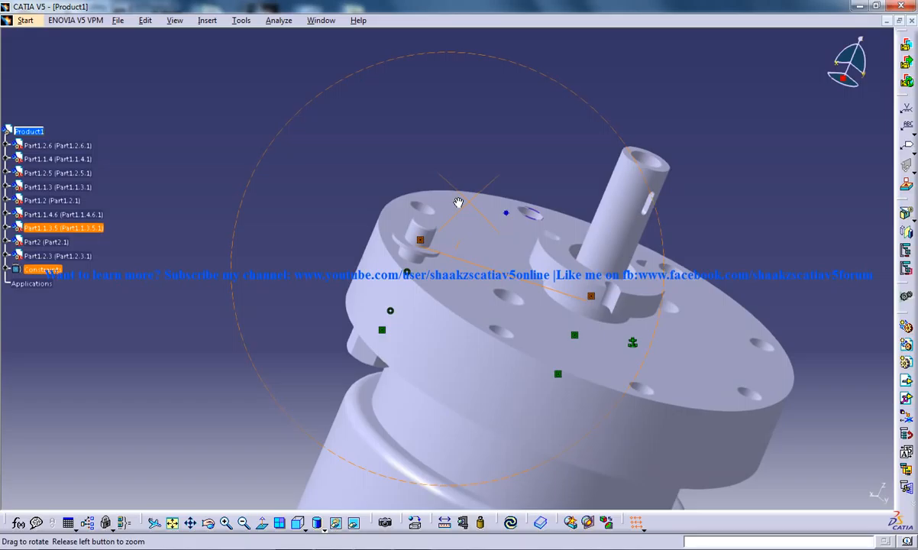
click(143, 20)
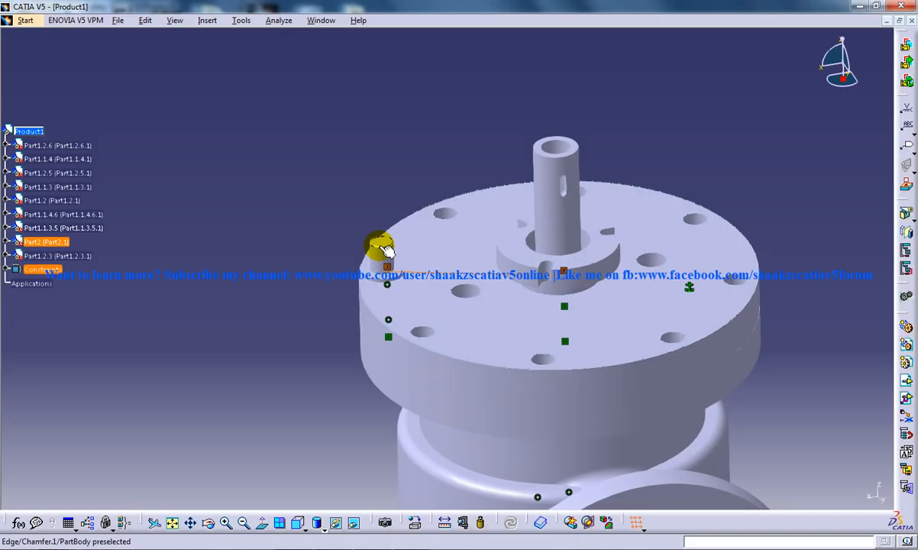
click(207, 19)
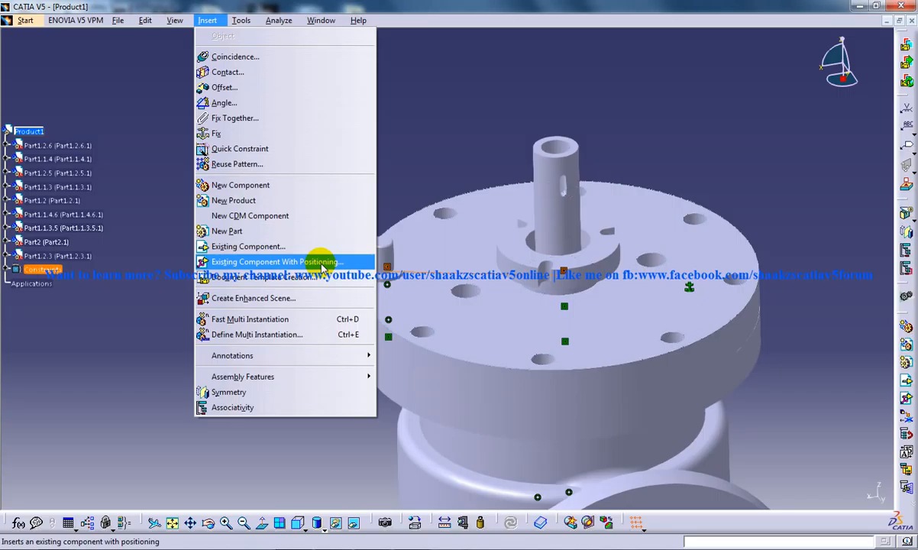
- Insert the m20 hex nut and a second nut and seat them on the first bolt above the washer
click(278, 261)
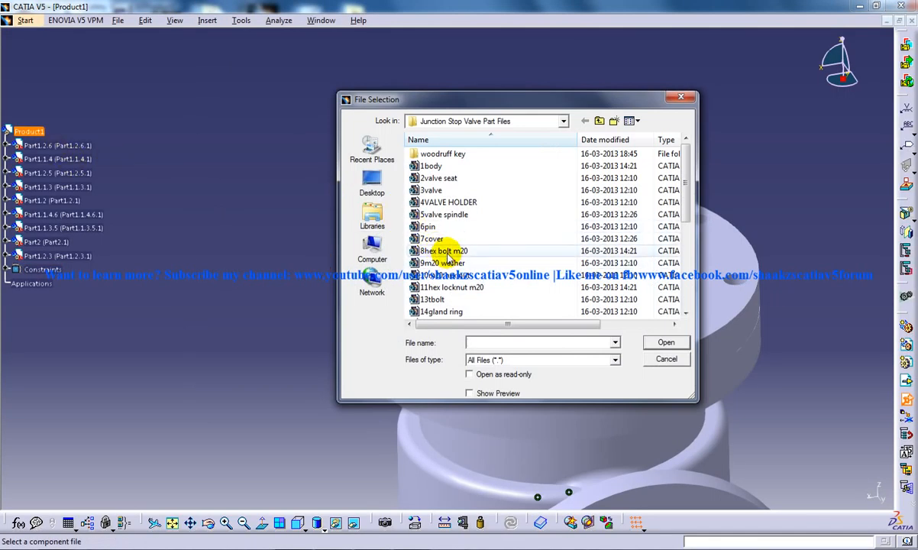
mouse_move(495, 287)
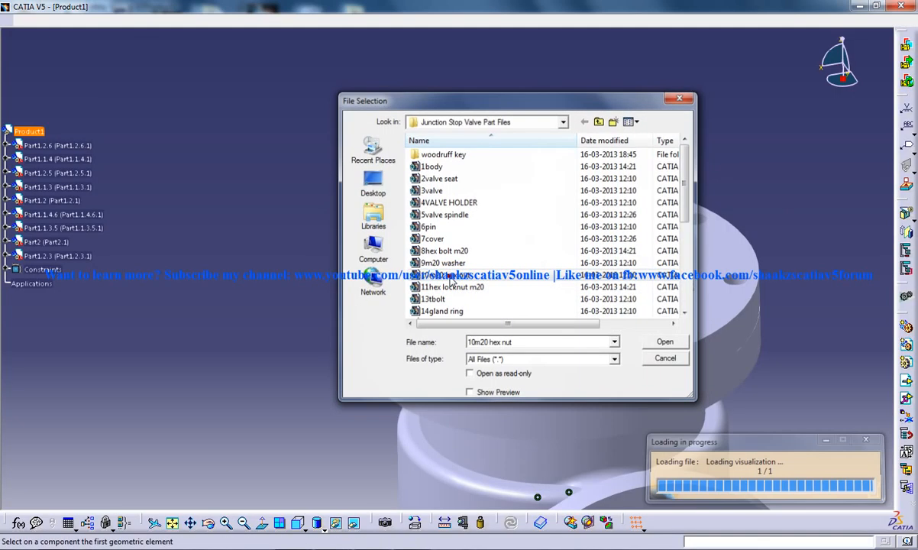
click(663, 342)
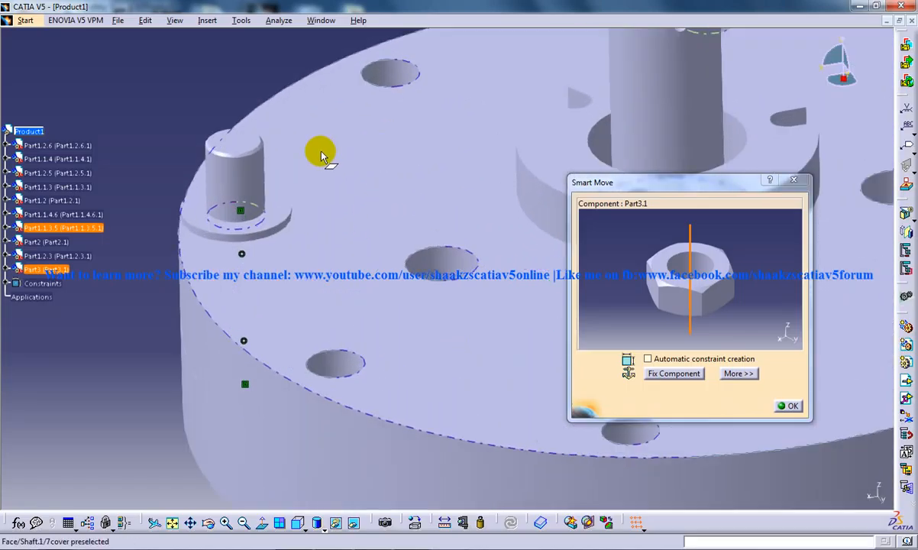
click(145, 20)
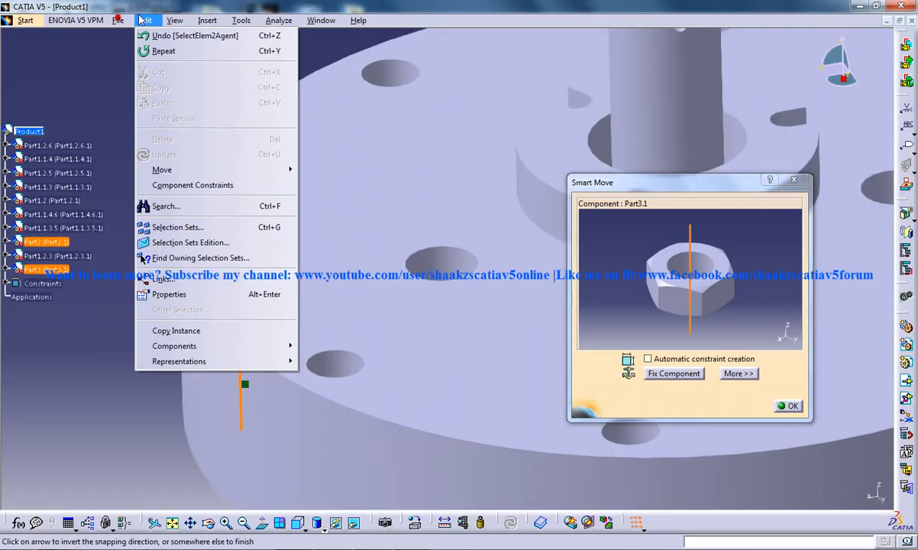
click(208, 20)
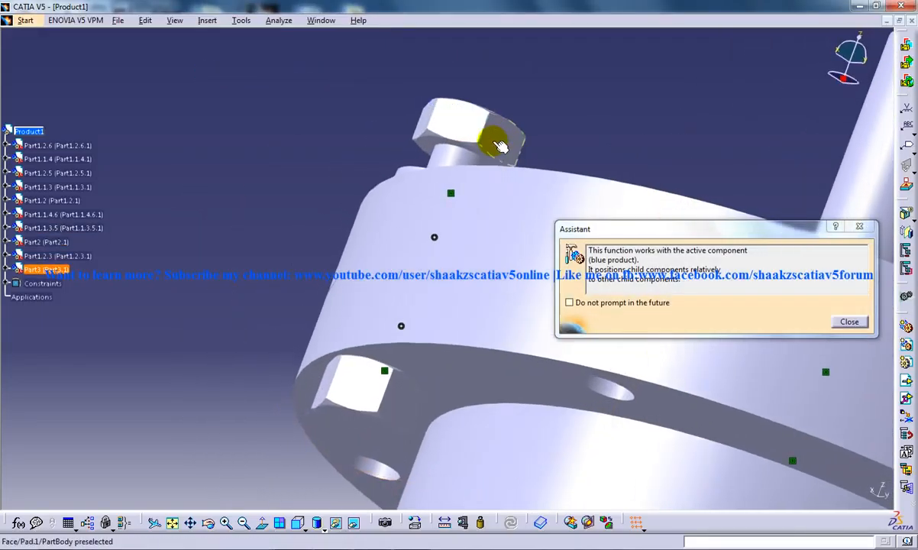
drag(496, 145, 553, 119)
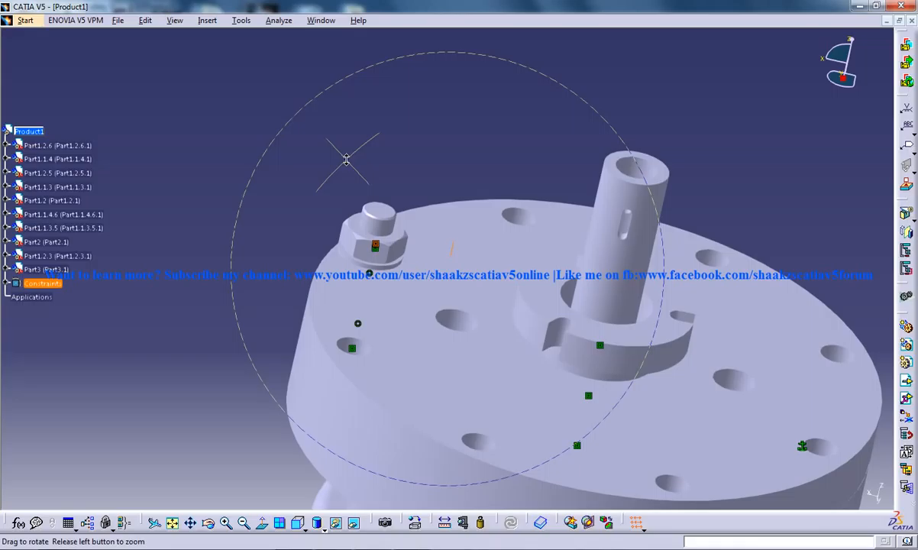
click(208, 20)
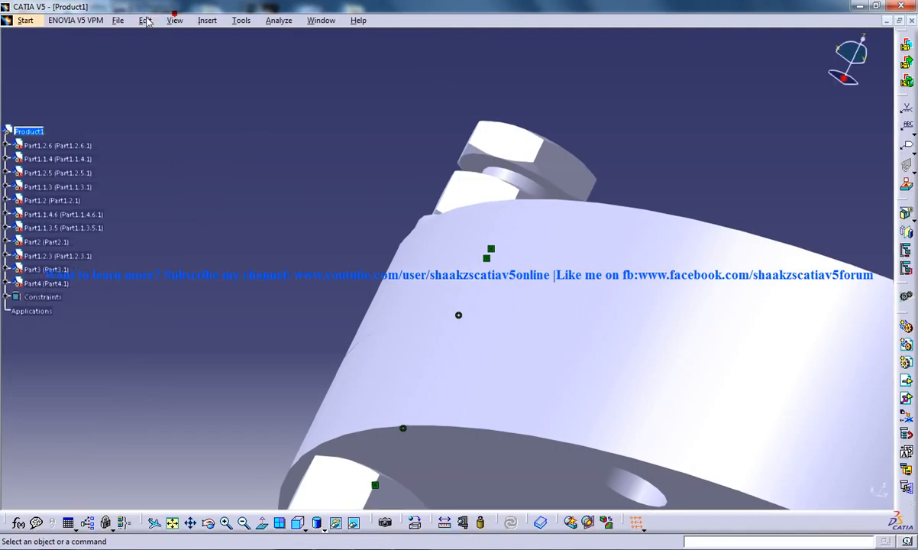
- Review the move options and reach the Reuse Pattern command for copying the bolted joint
click(145, 20)
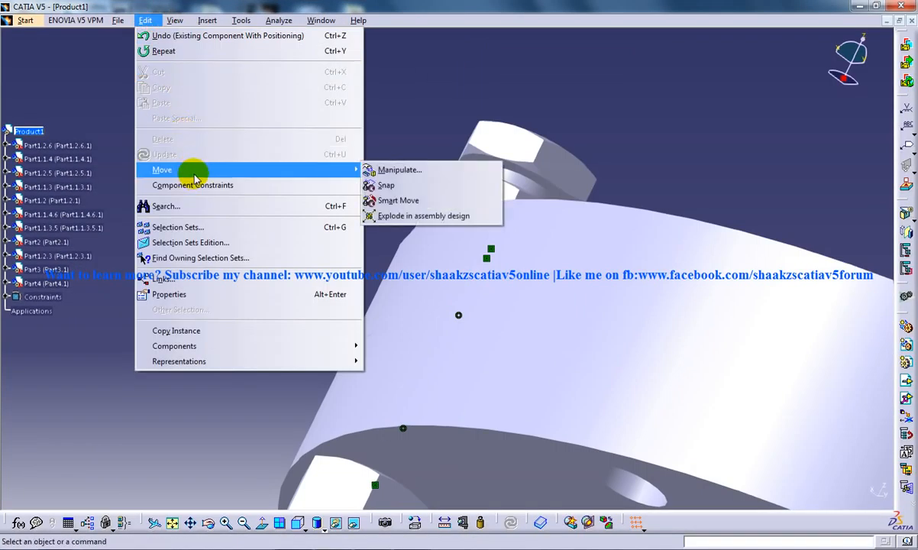
click(398, 169)
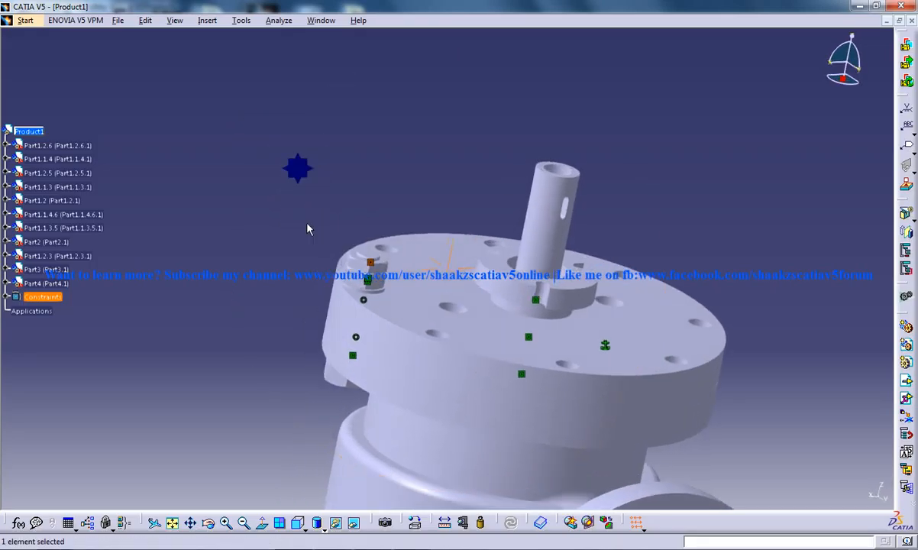
click(207, 20)
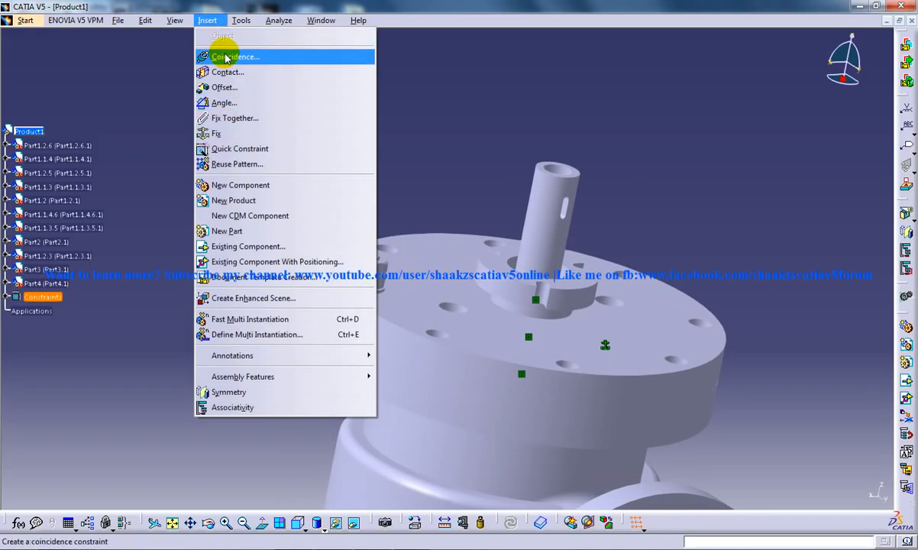
mouse_move(269, 216)
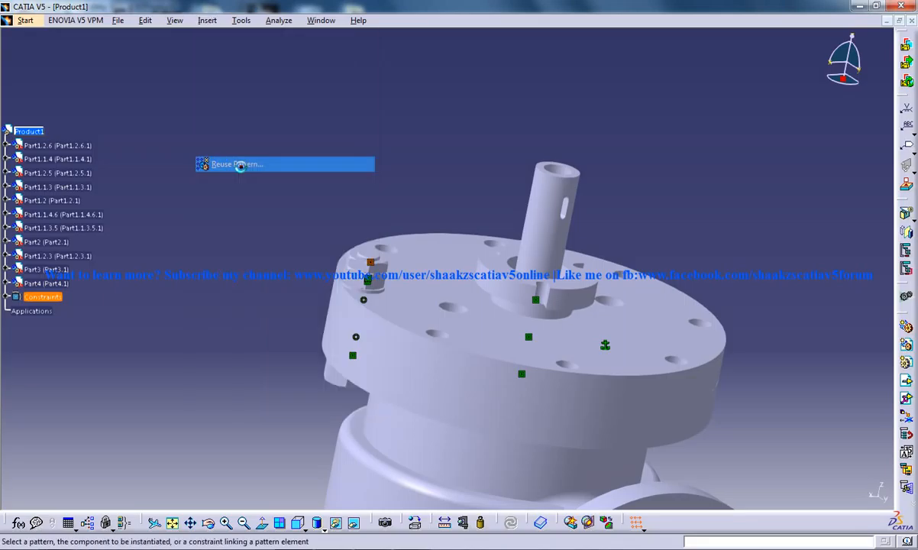
- Instantiate Part2 (hex bolt) on CircPattern.2 to fill all eight flange holes, accepting the constraint warning
click(238, 163)
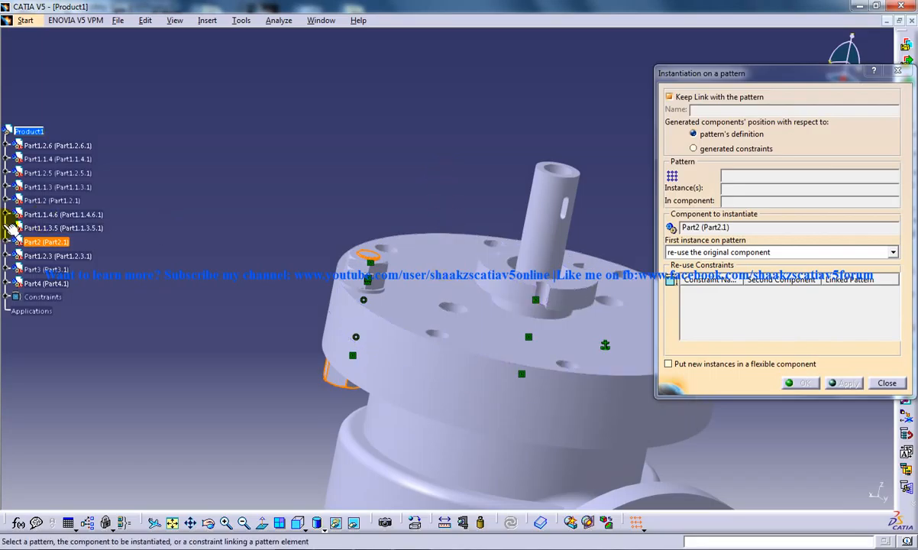
click(18, 241)
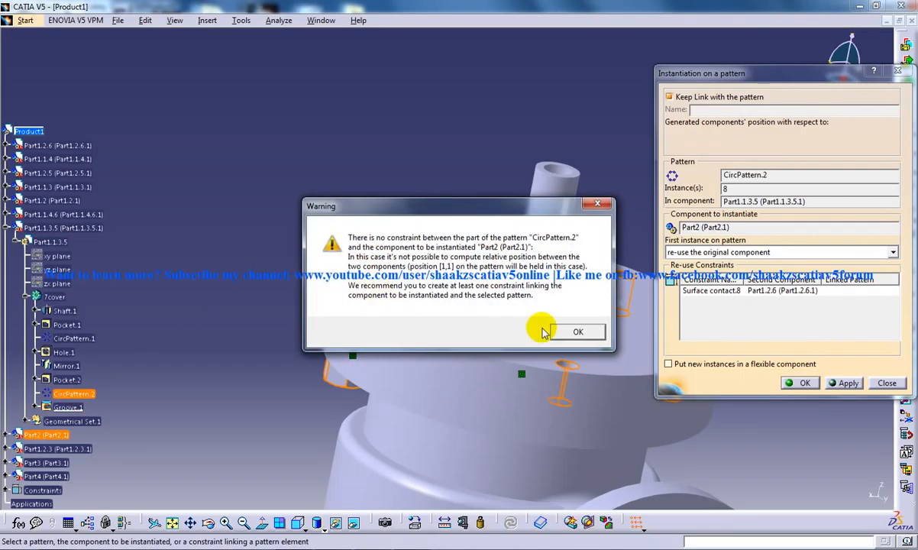
click(577, 331)
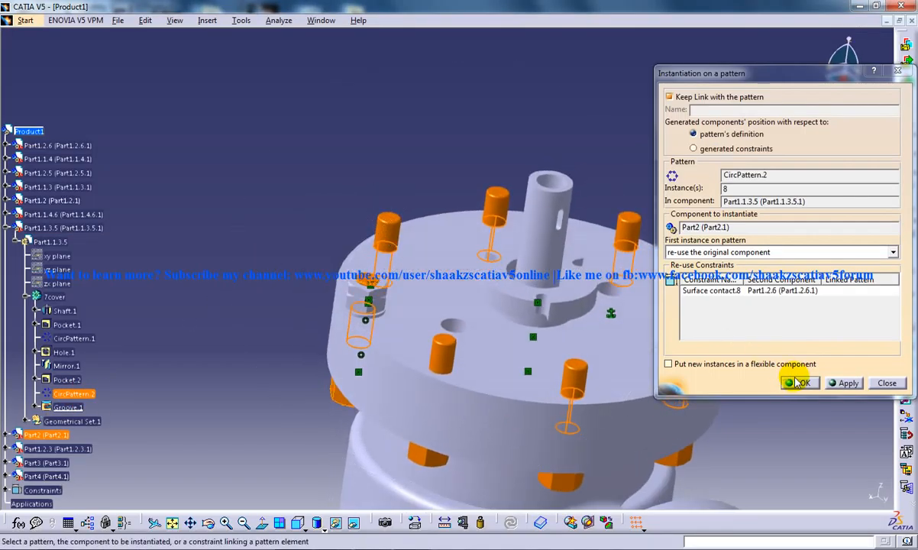
click(800, 382)
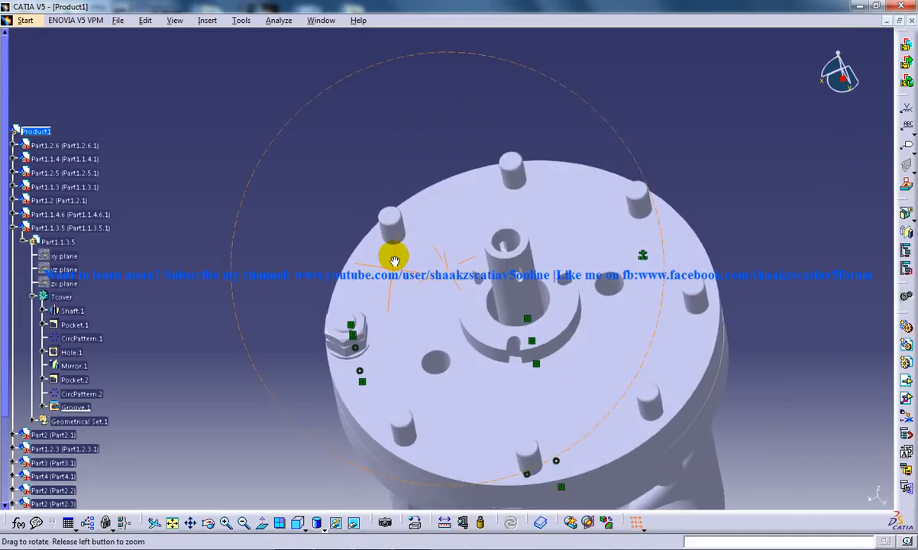
drag(394, 259, 298, 287)
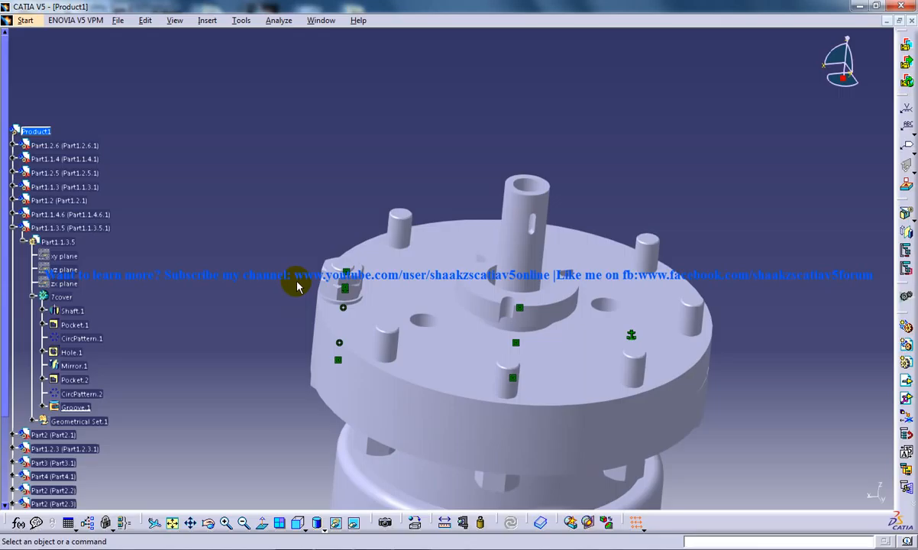
click(208, 20)
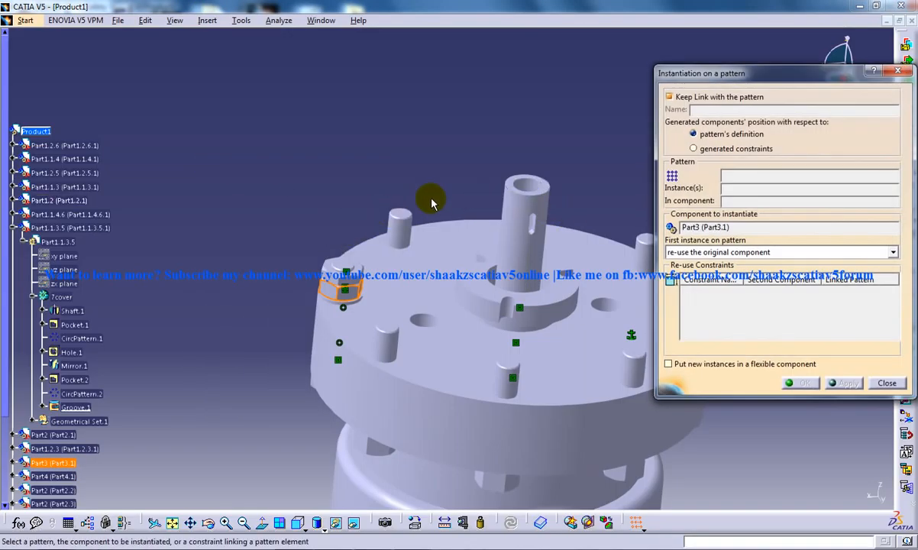
- Reuse CircPattern.2 to copy the hex nut (Part3) and lock nut (Part4) onto all eight flange bolts
click(82, 337)
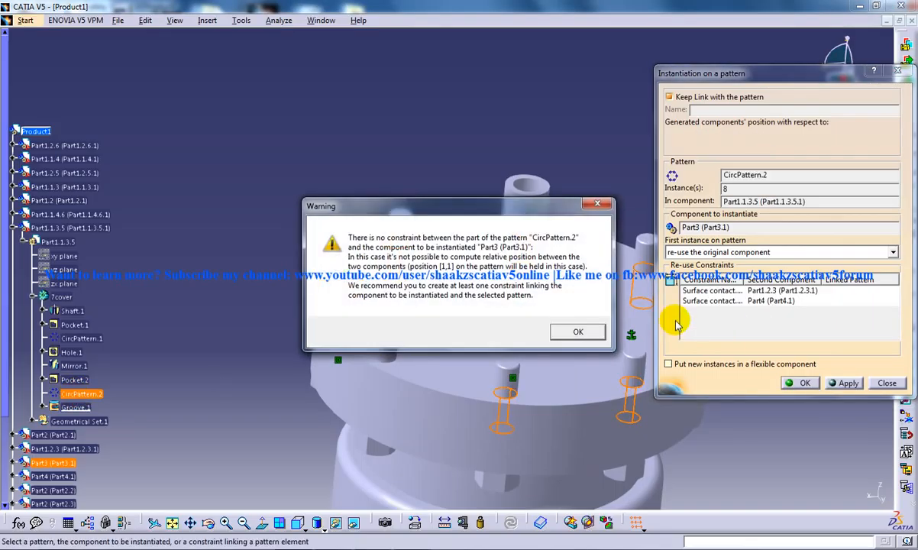
click(577, 331)
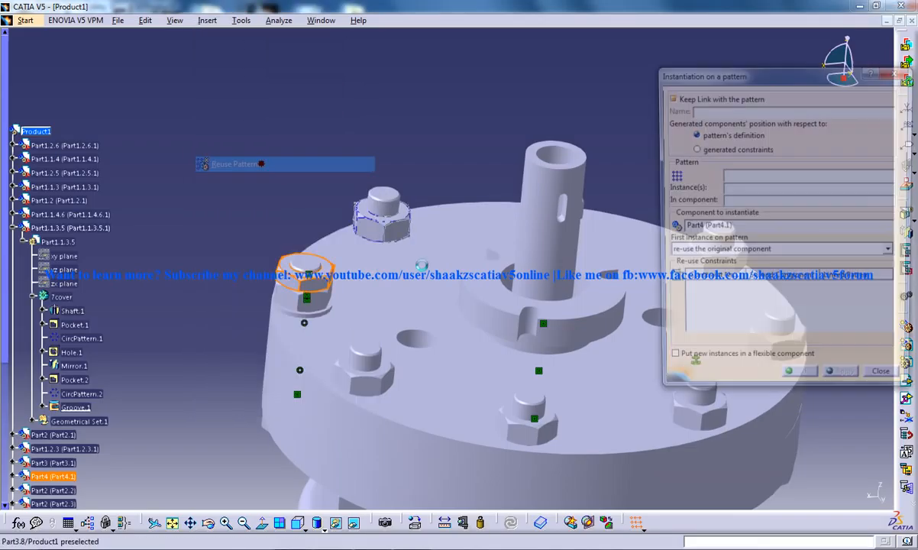
click(83, 338)
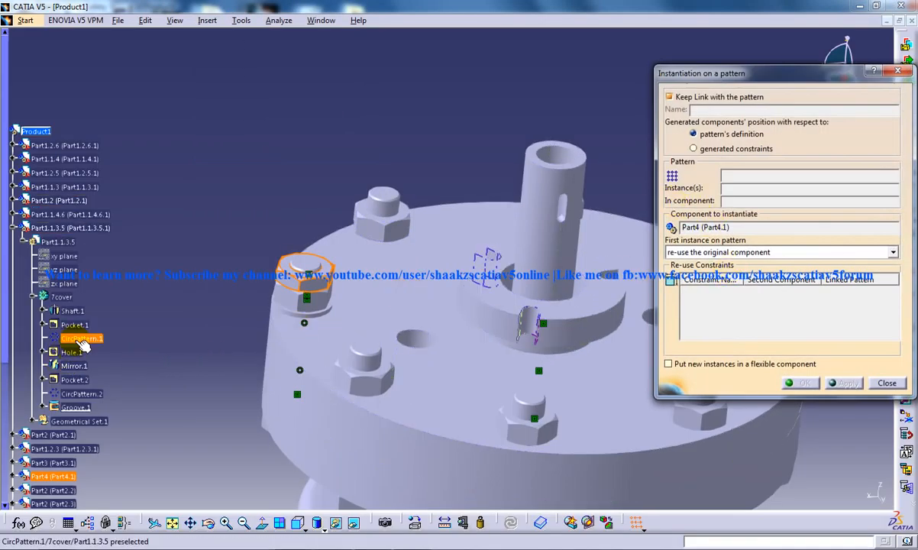
click(82, 392)
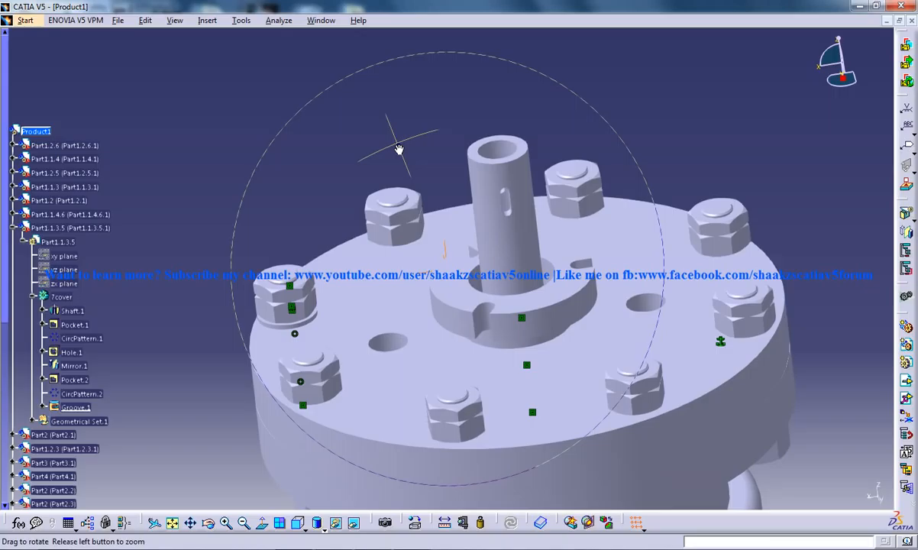
drag(397, 149, 330, 201)
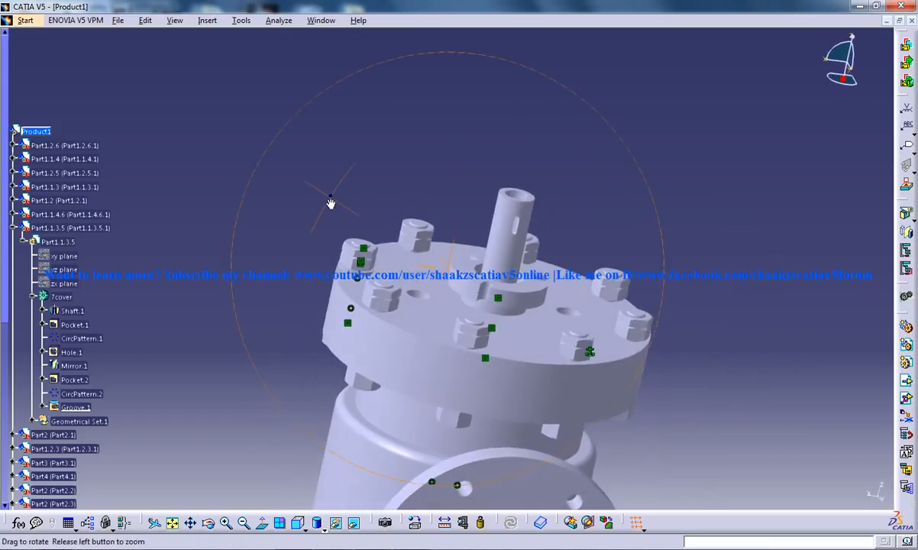
drag(330, 202, 496, 228)
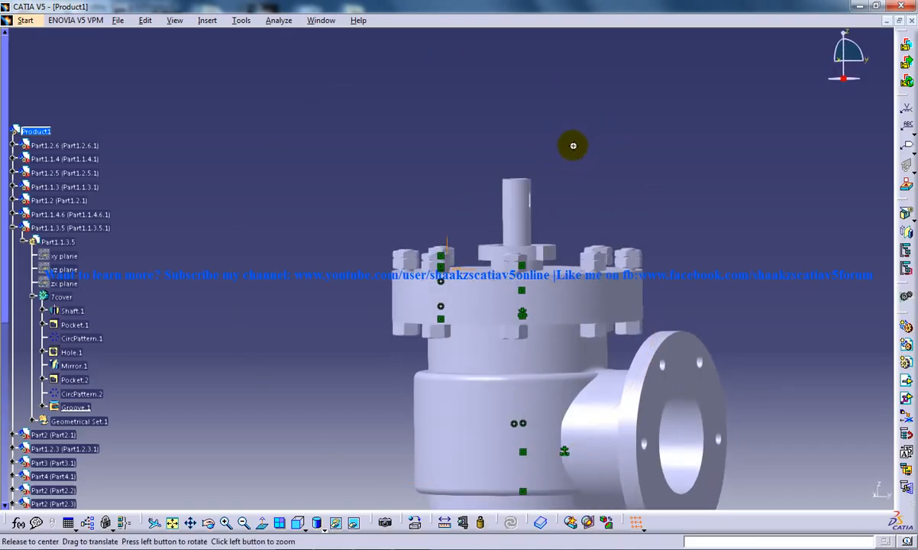
drag(573, 145, 498, 178)
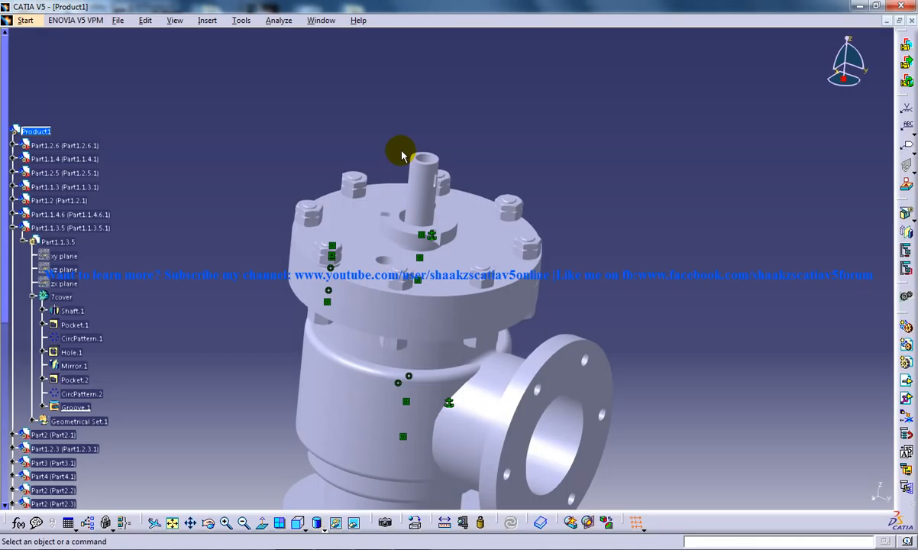
mouse_move(268, 246)
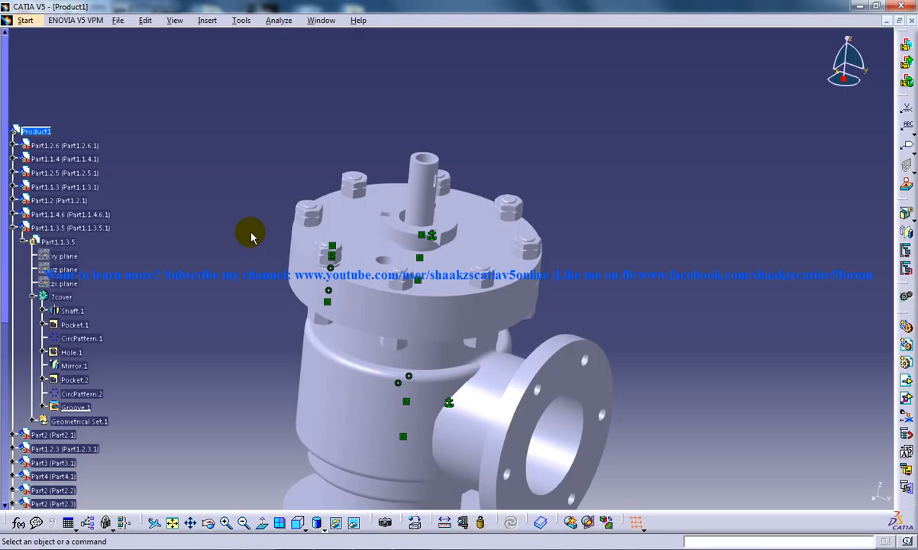
mouse_move(273, 241)
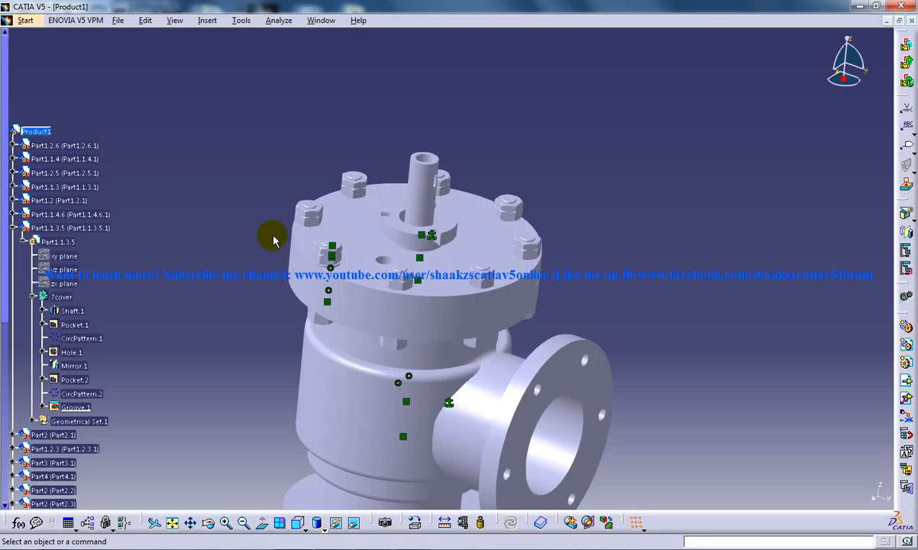
mouse_move(329, 247)
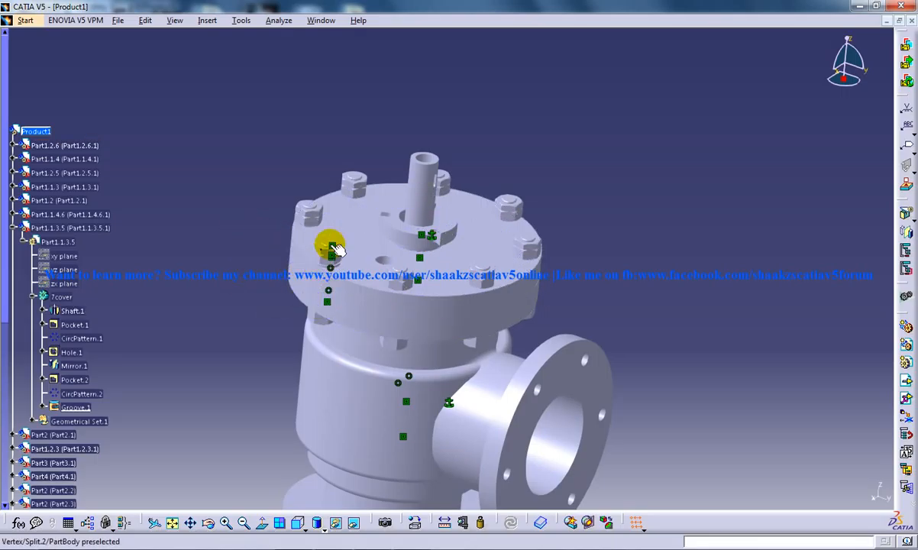